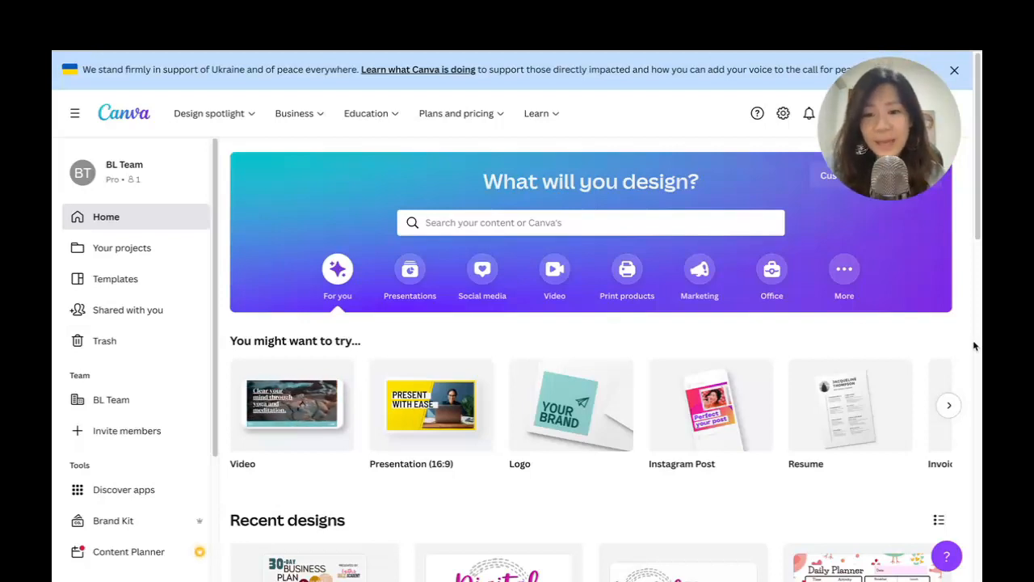
mouse_move(596, 268)
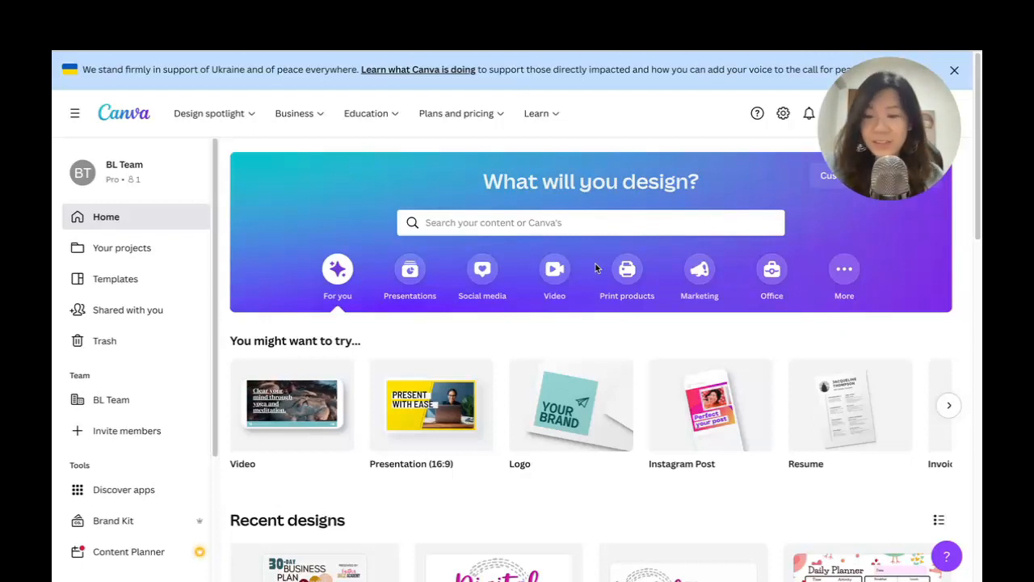
mouse_move(172, 207)
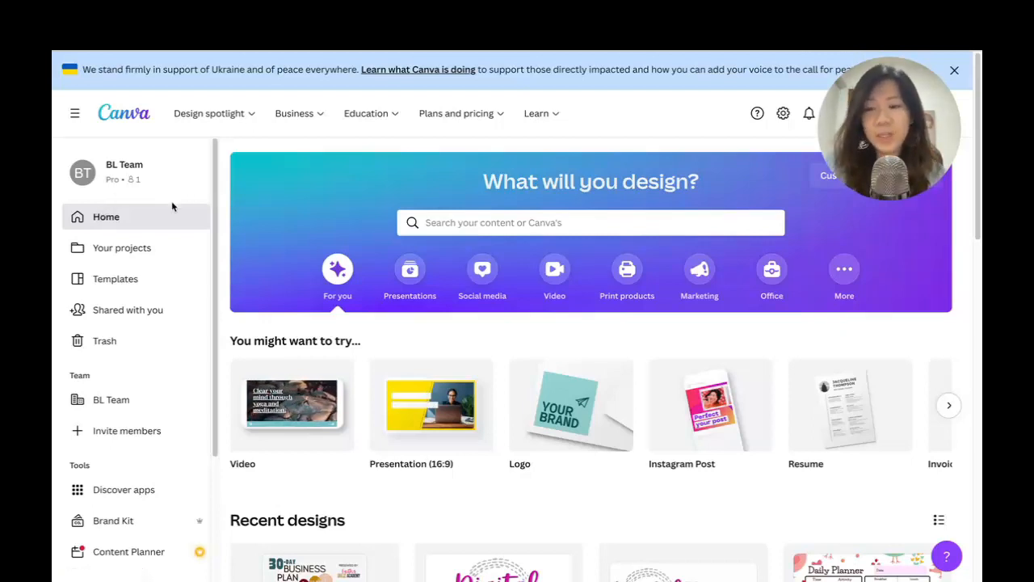
mouse_move(121, 249)
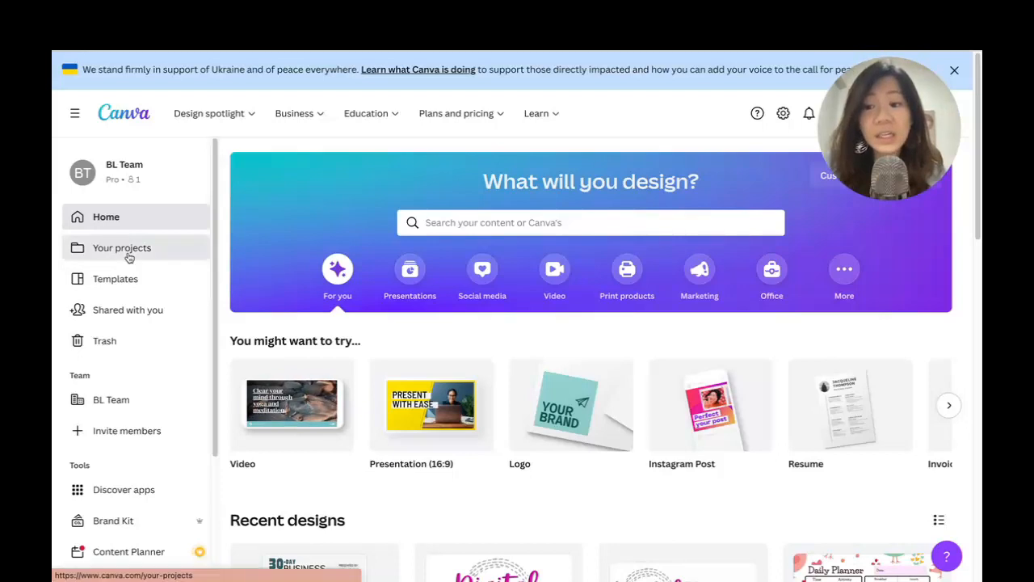
Open the Your projects page from the left sidebar
left_click(123, 247)
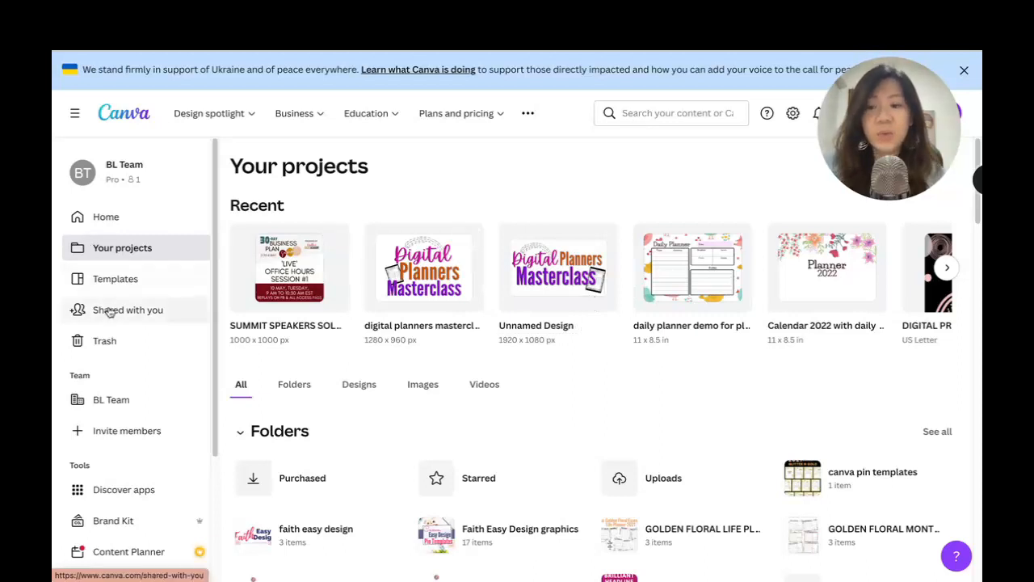
Browse the Shared with you designs and open the options menu of Back to School Planner
left_click(126, 310)
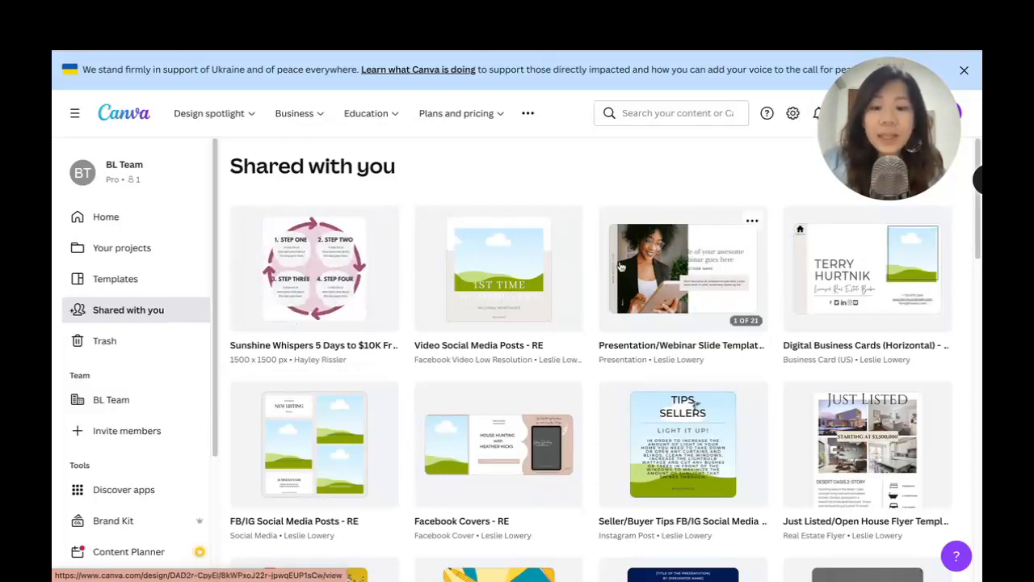
scroll("down", 3)
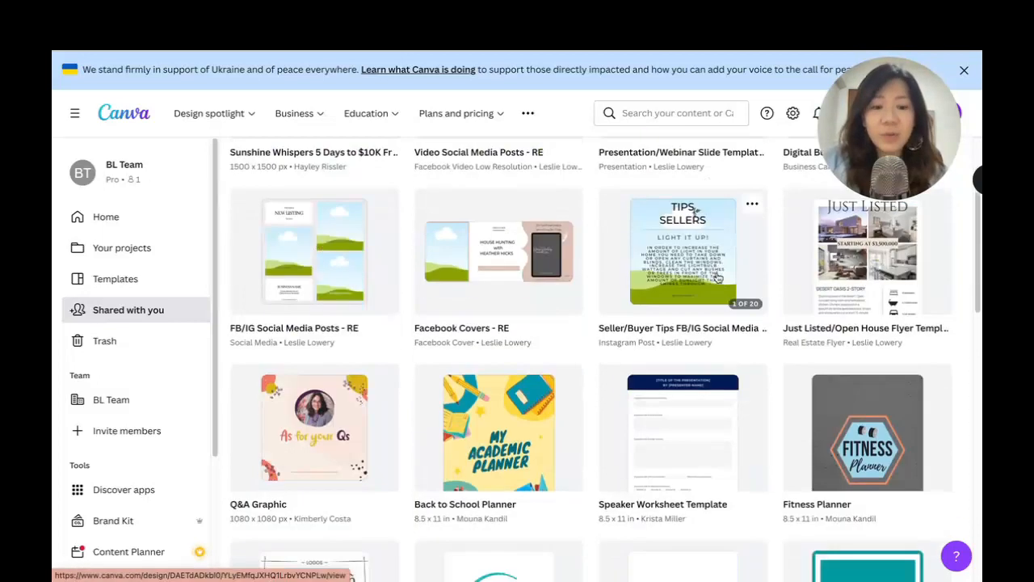
scroll("down", 3)
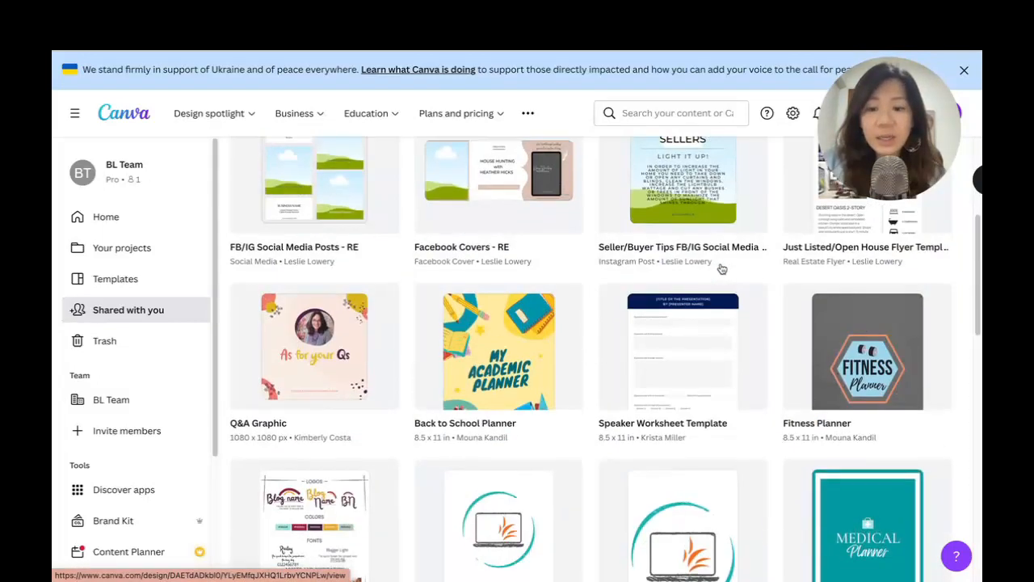
scroll("down", 3)
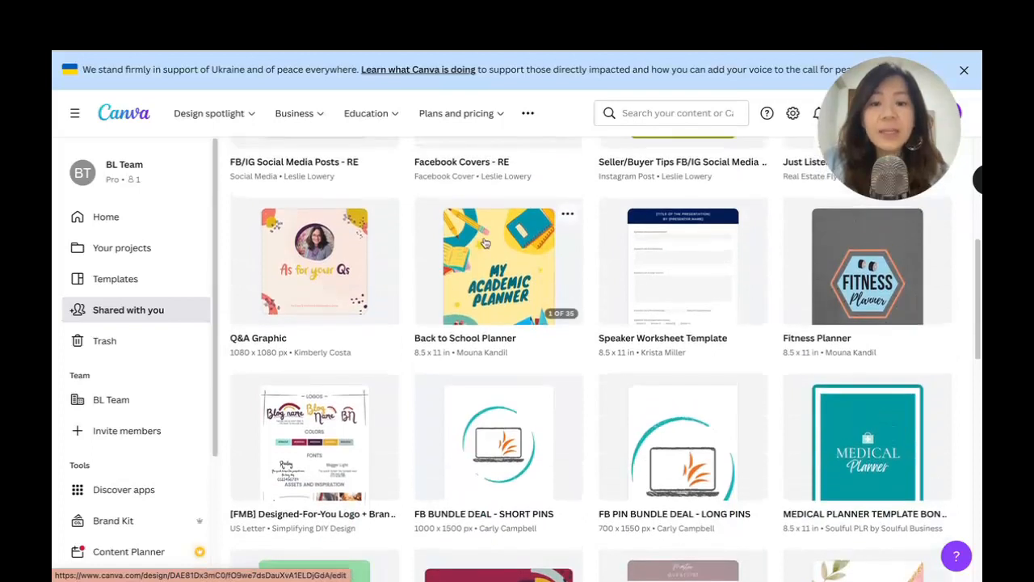
mouse_move(427, 326)
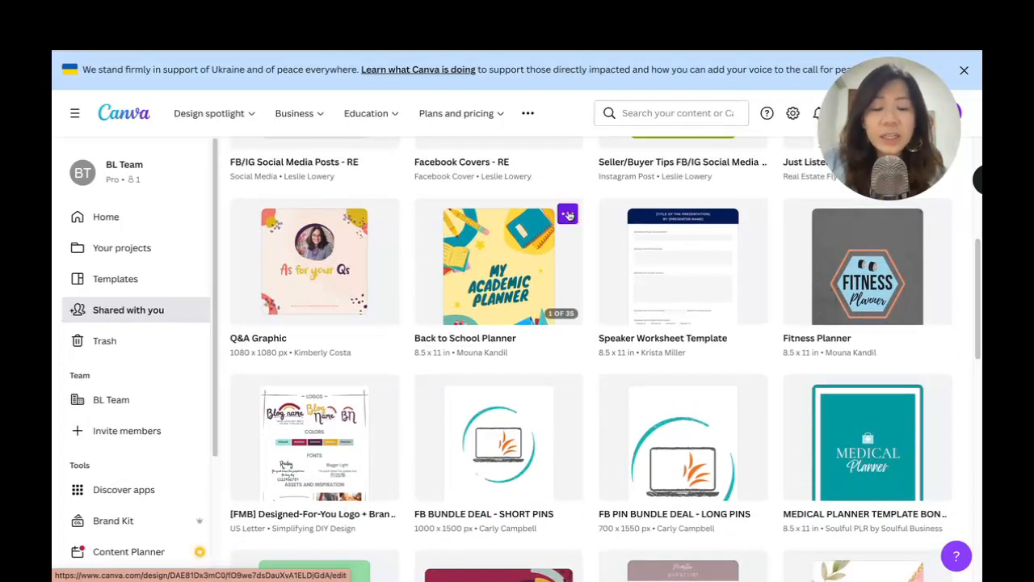
left_click(569, 213)
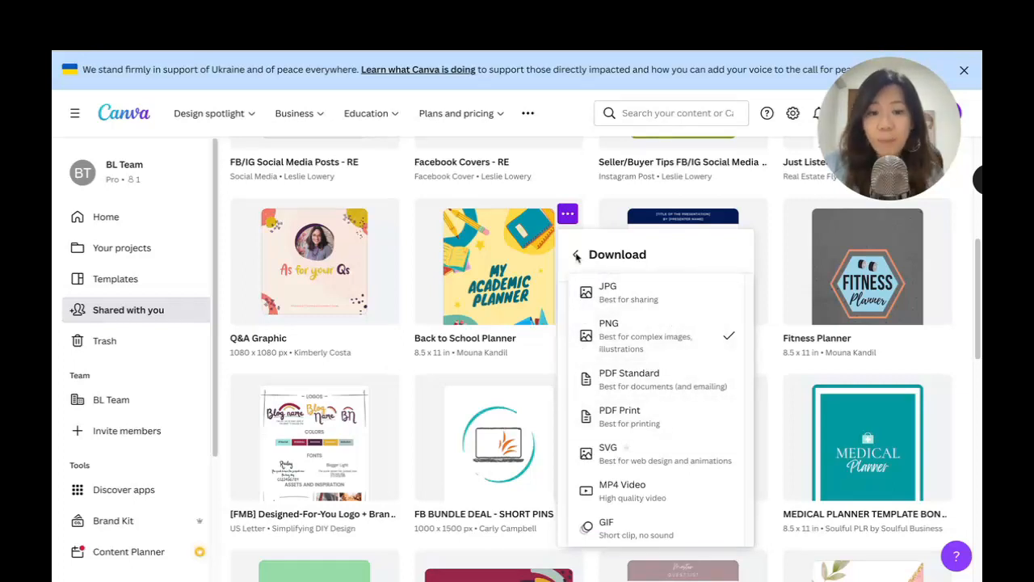
left_click(579, 255)
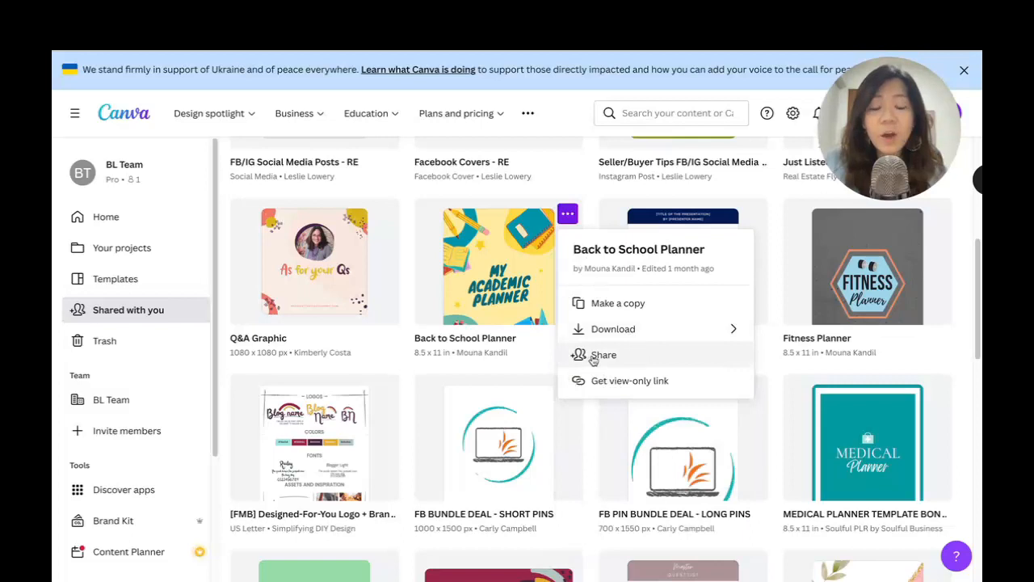
mouse_move(630, 382)
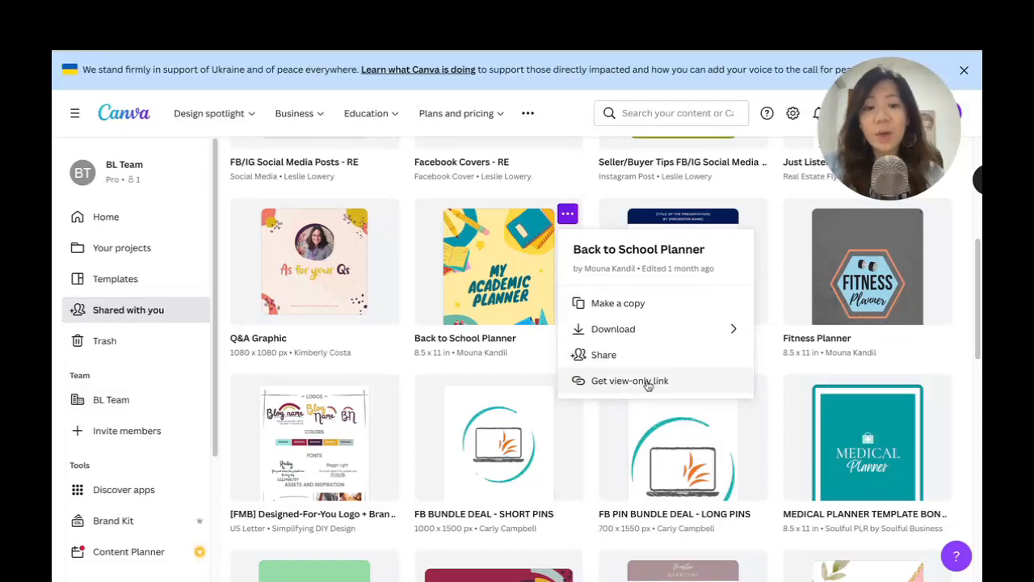
left_click(630, 381)
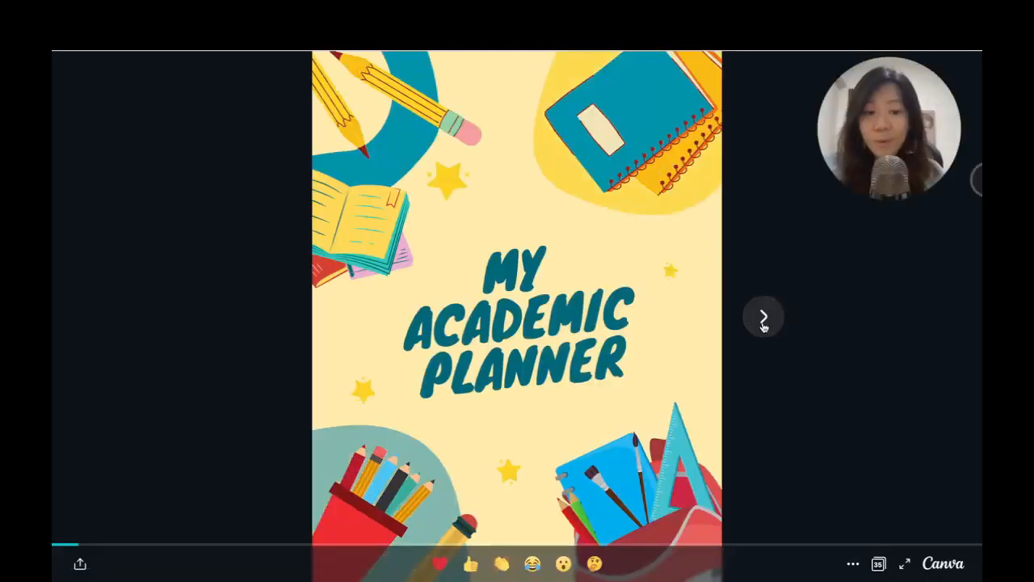
left_click(763, 316)
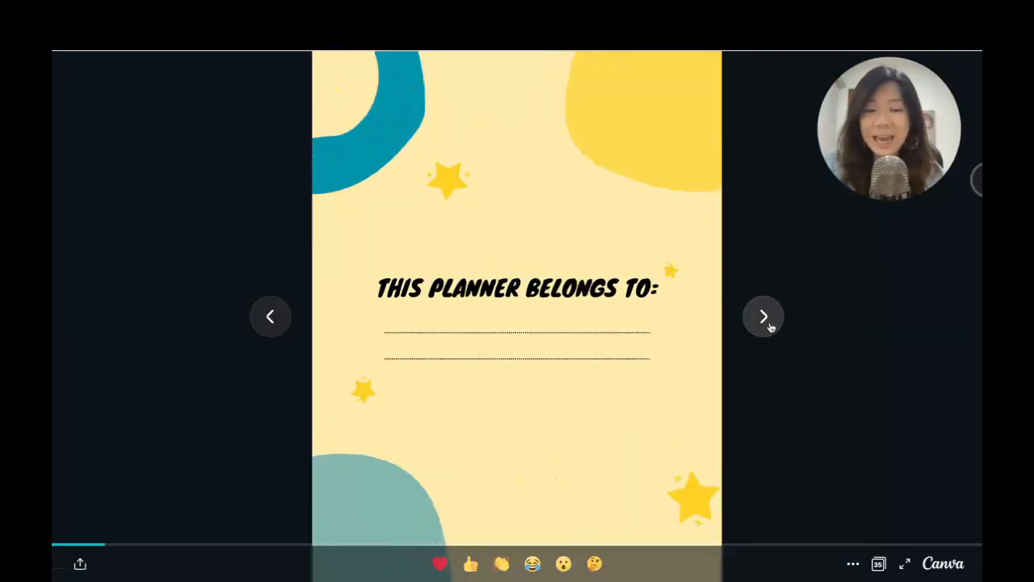
left_click(763, 315)
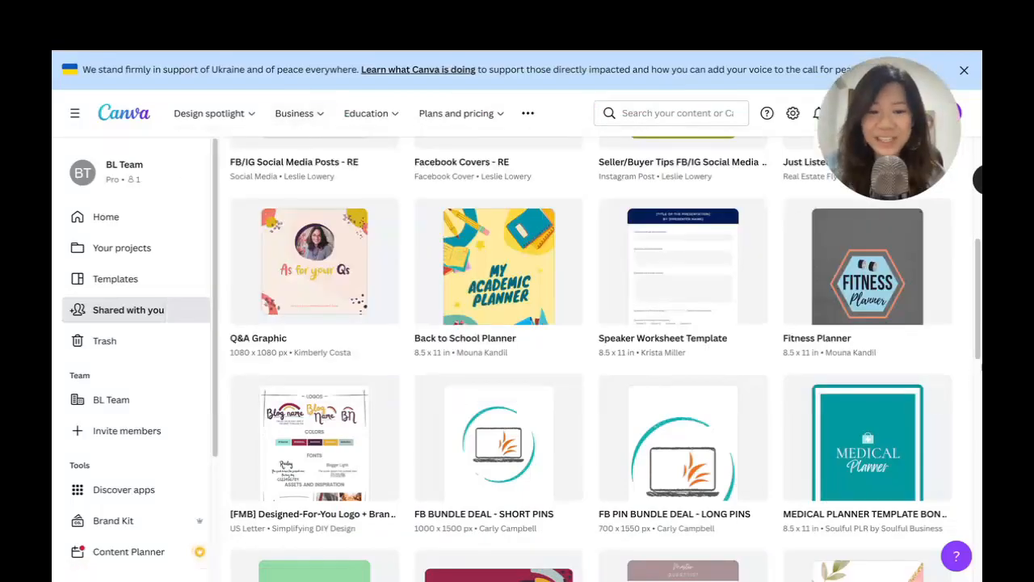
Return to the Your projects page from the shared designs list
scroll("up", 3)
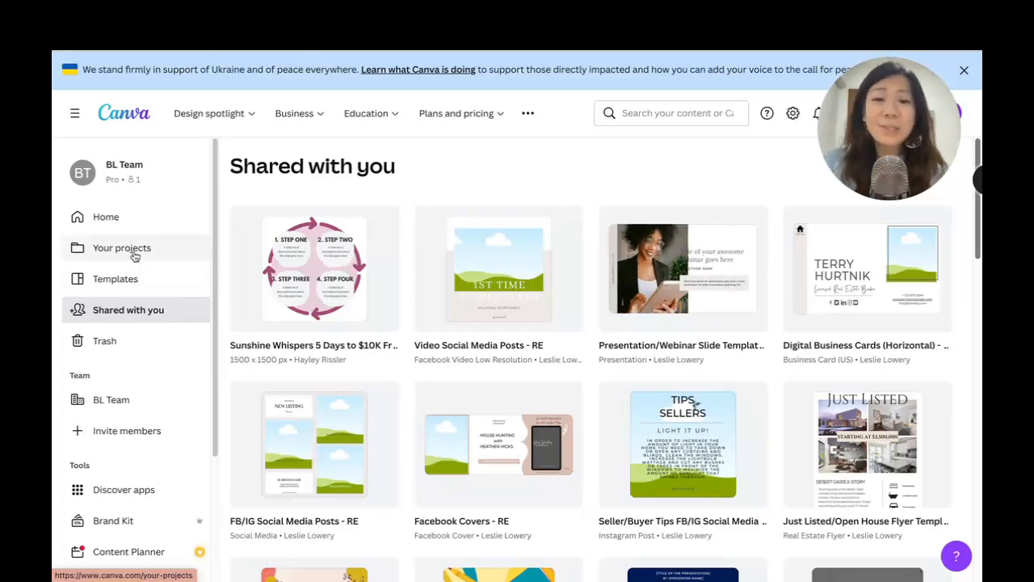
left_click(123, 248)
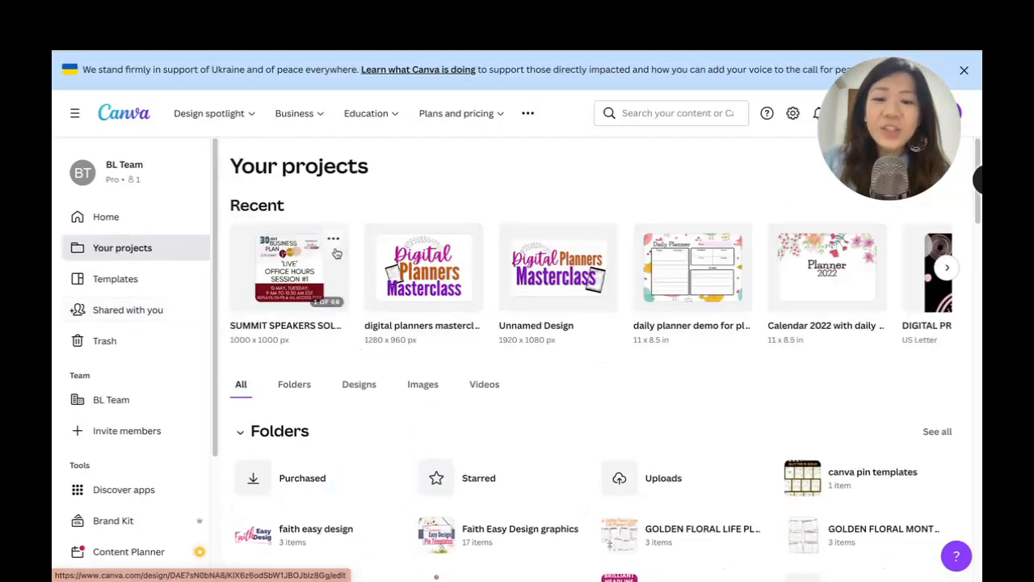
mouse_move(588, 216)
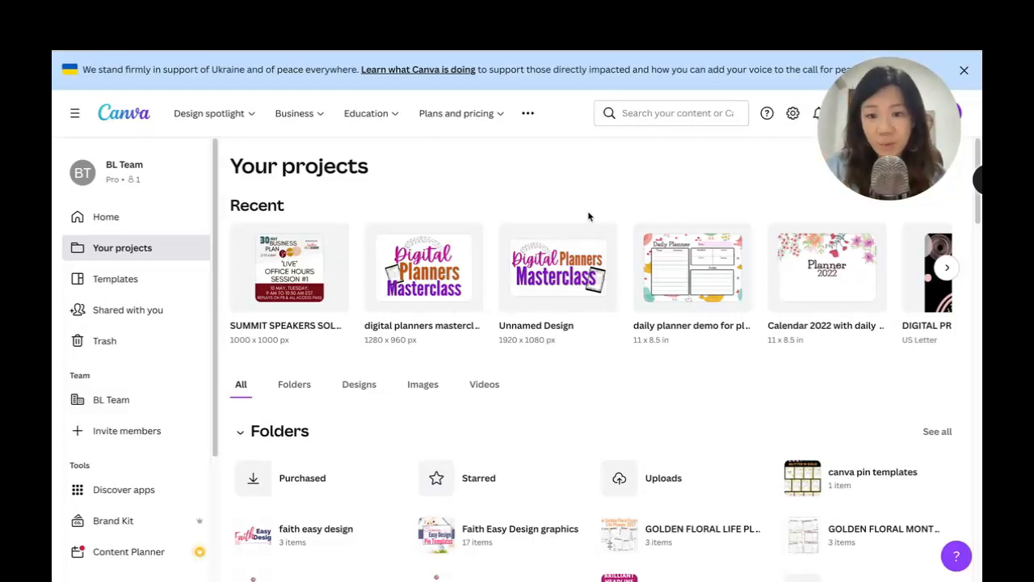
mouse_move(611, 216)
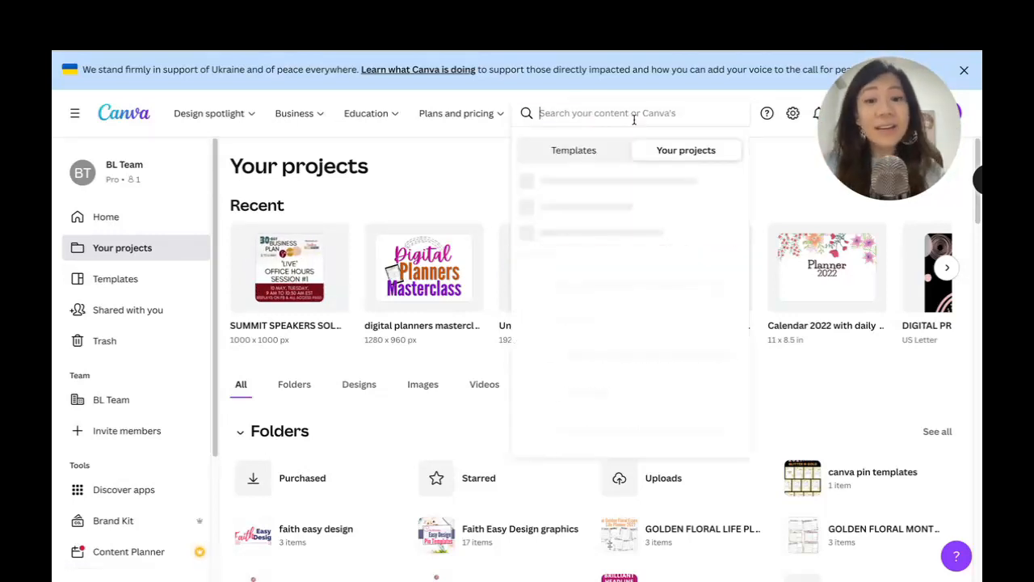
Search your content for 'summit' and review the 36 matching designs
type("summit")
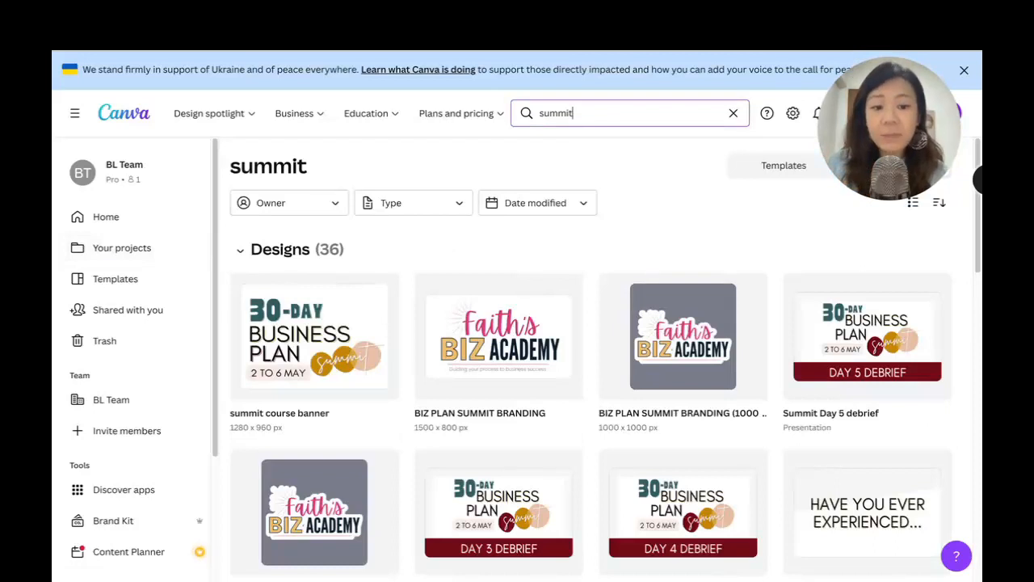
scroll("down", 3)
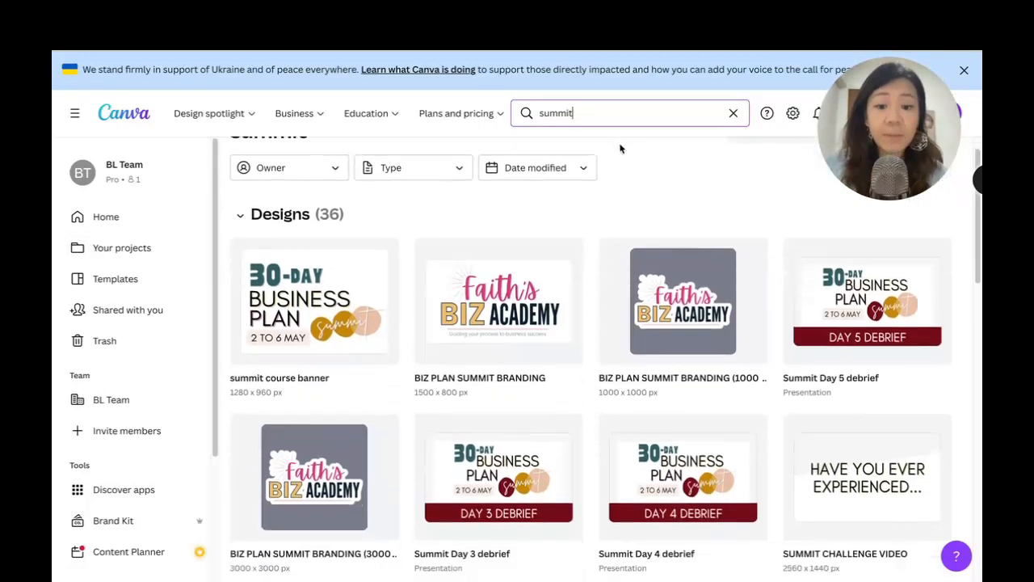
left_click(630, 113)
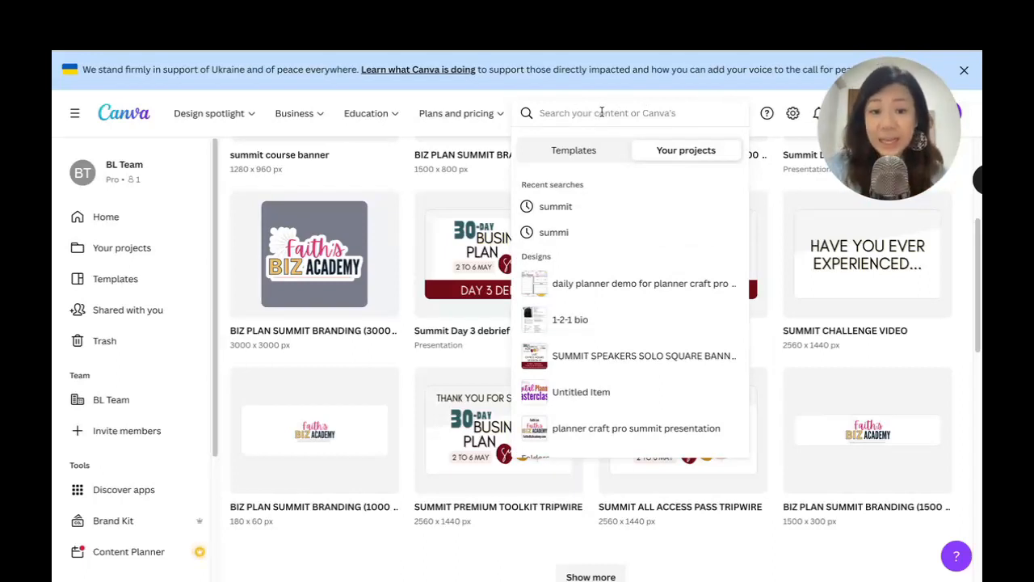
mouse_move(954, 245)
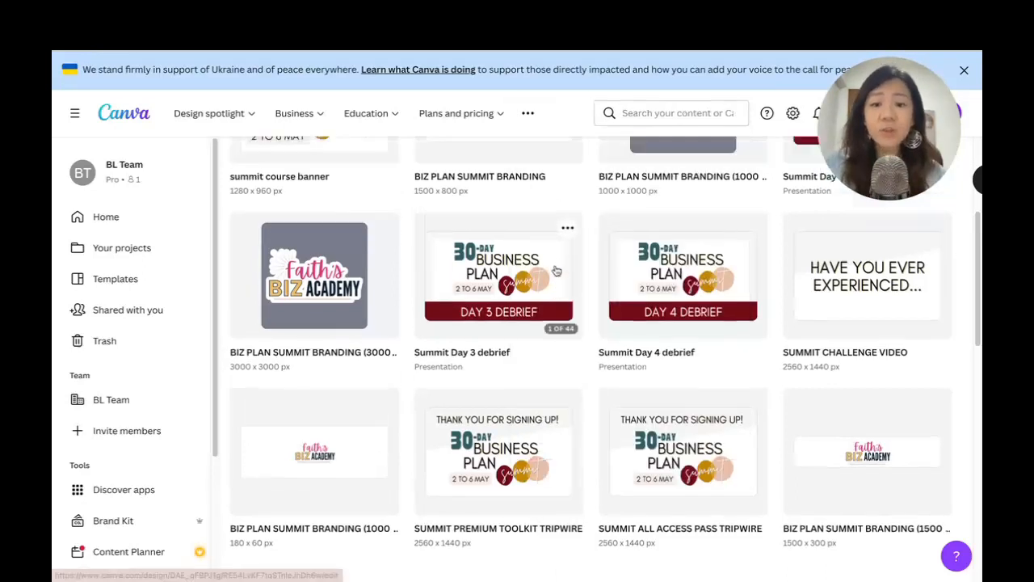
scroll("up", 3)
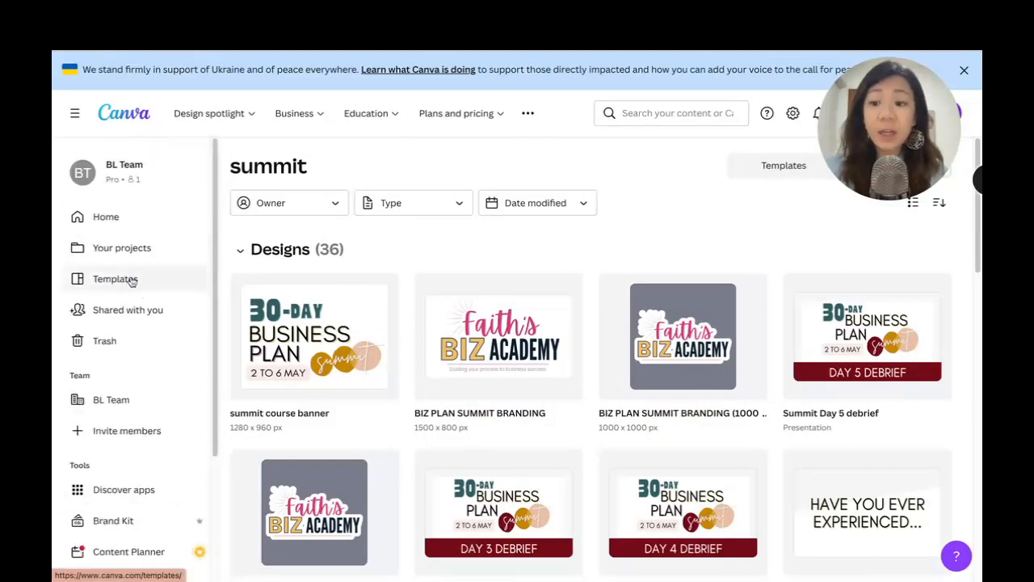
Go back to Your projects and look over the Folders section
left_click(123, 247)
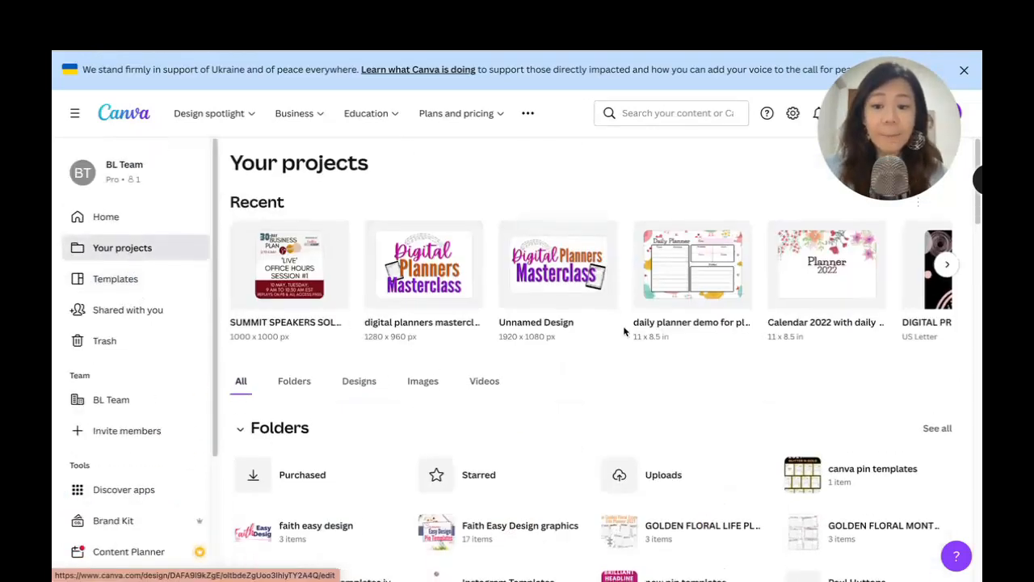
scroll("down", 3)
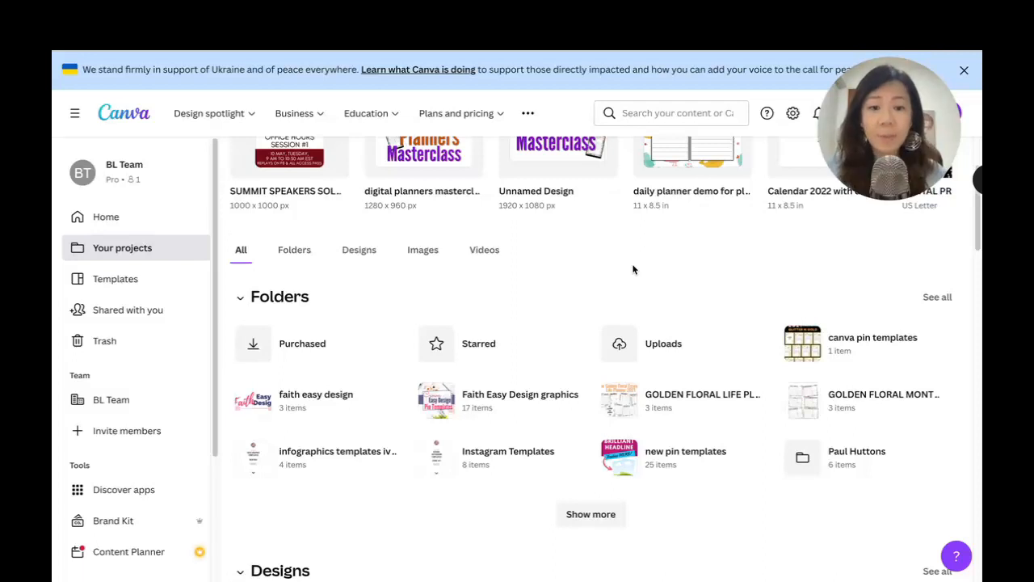
scroll("up", 3)
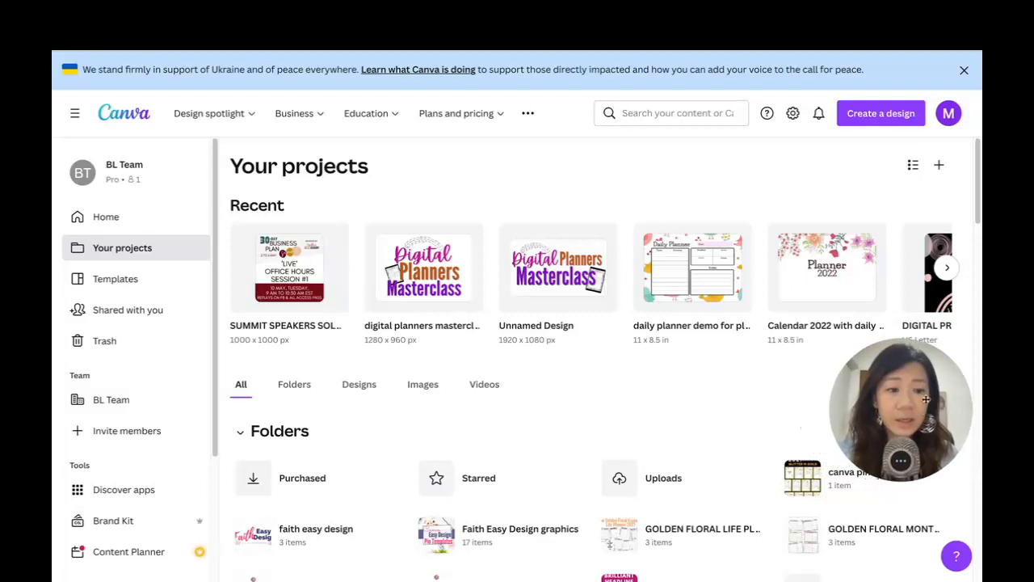
Create a new folder named 'SUMMIT 2022' via the Add new menu
left_click(939, 164)
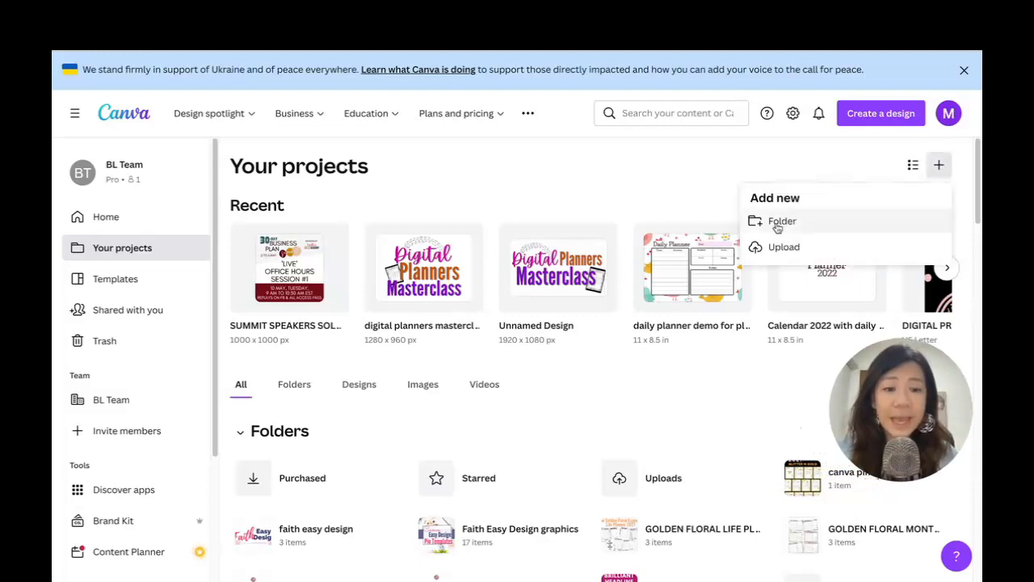
left_click(782, 220)
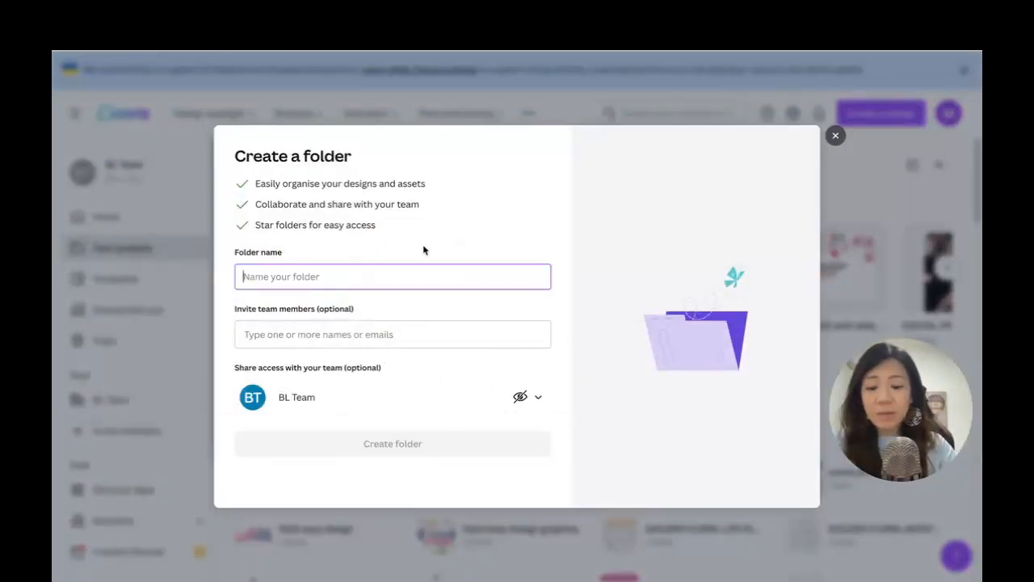
type("SUMM")
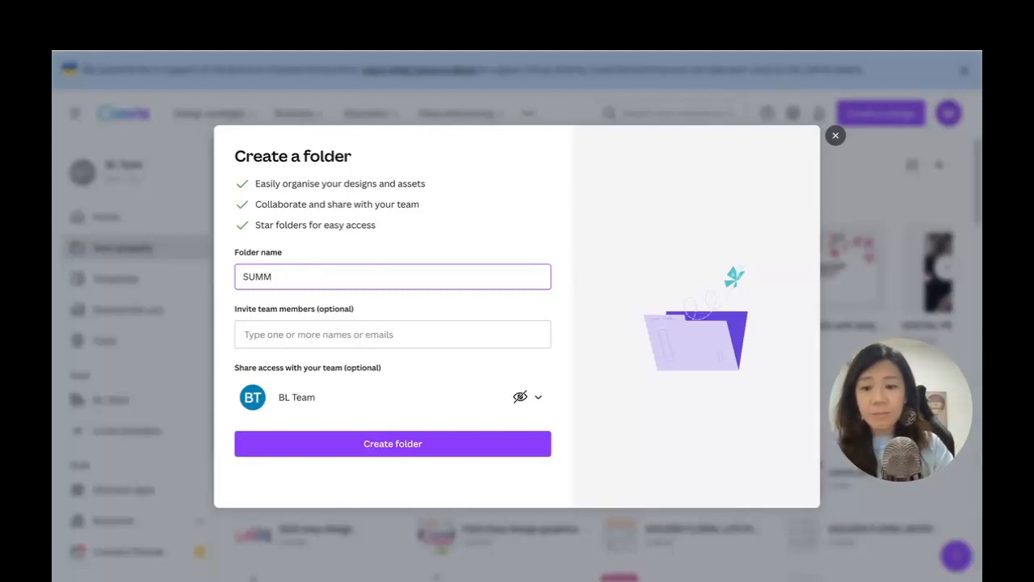
type("IT 2022")
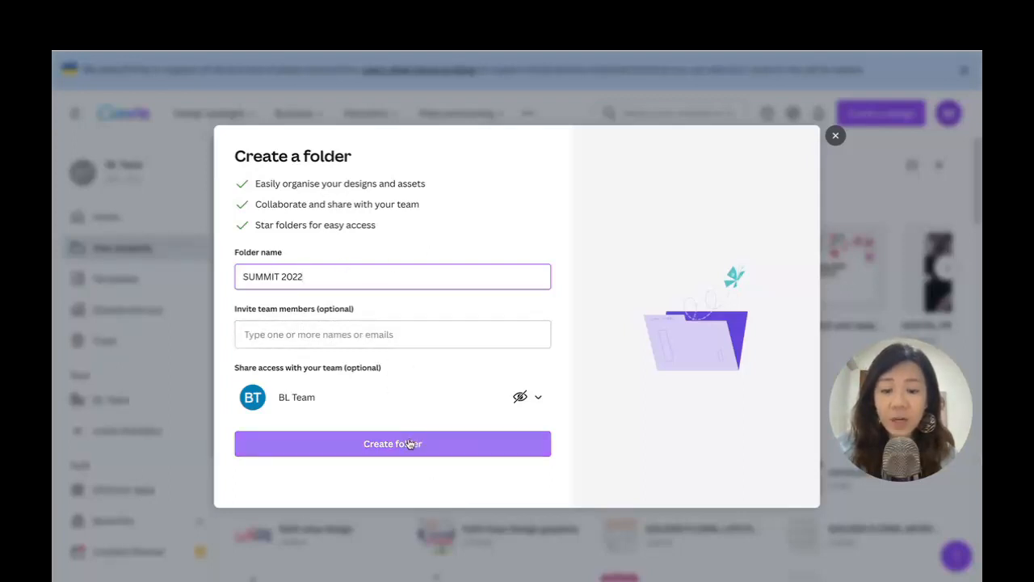
left_click(391, 443)
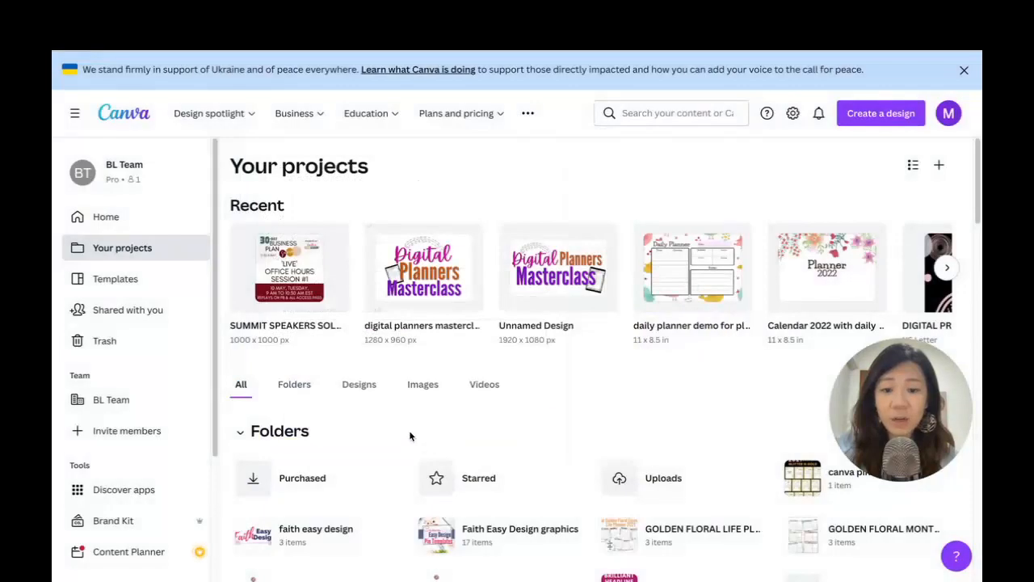
Expand the folder list and open the empty SUMMIT 2022 folder
scroll("down", 3)
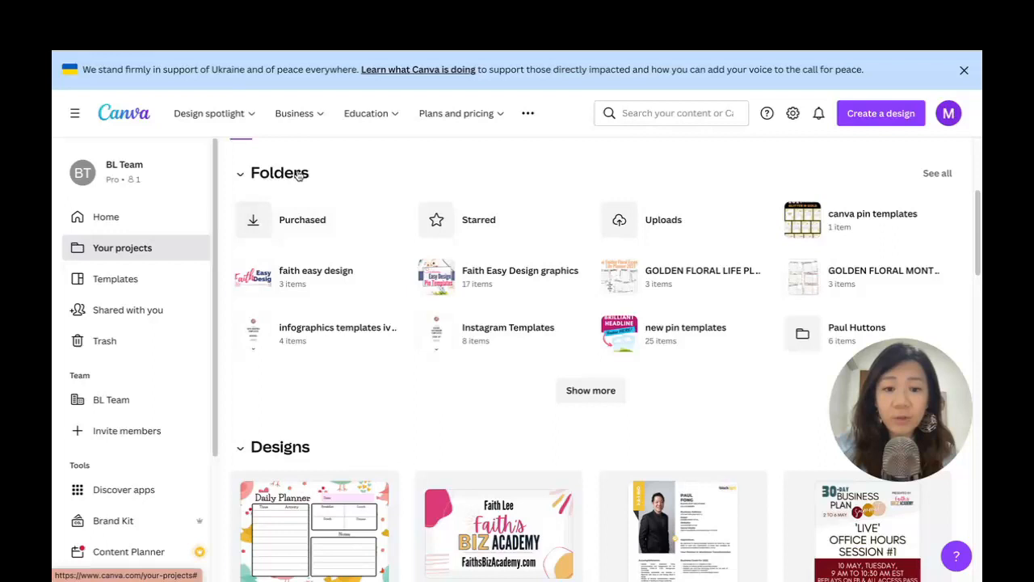
left_click(591, 389)
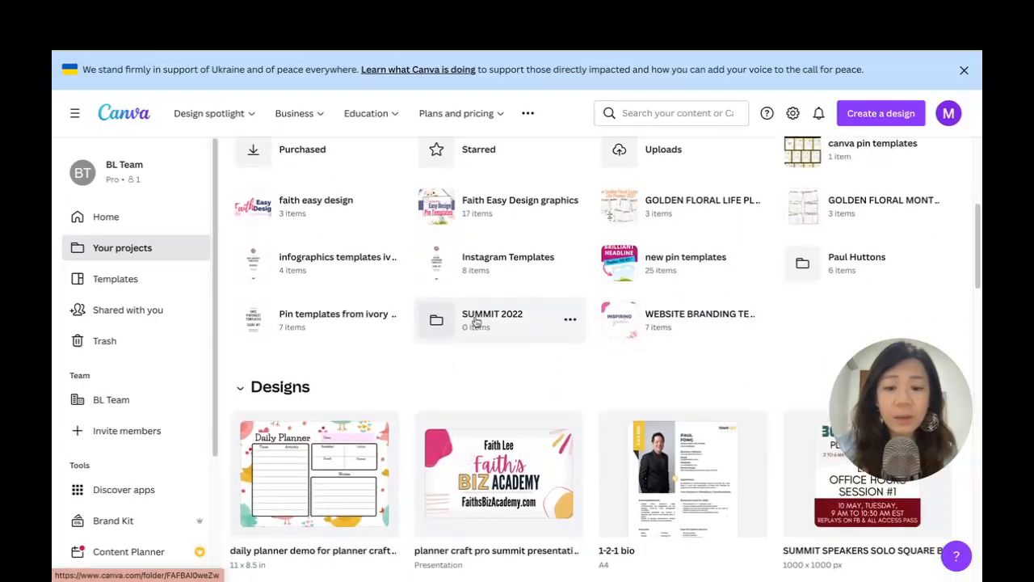
left_click(492, 320)
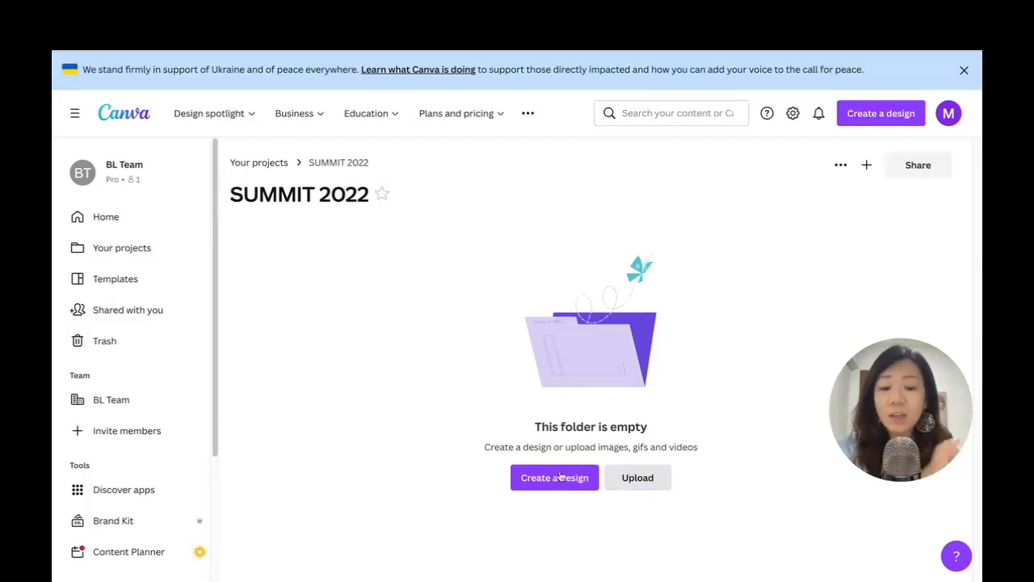
left_click(636, 477)
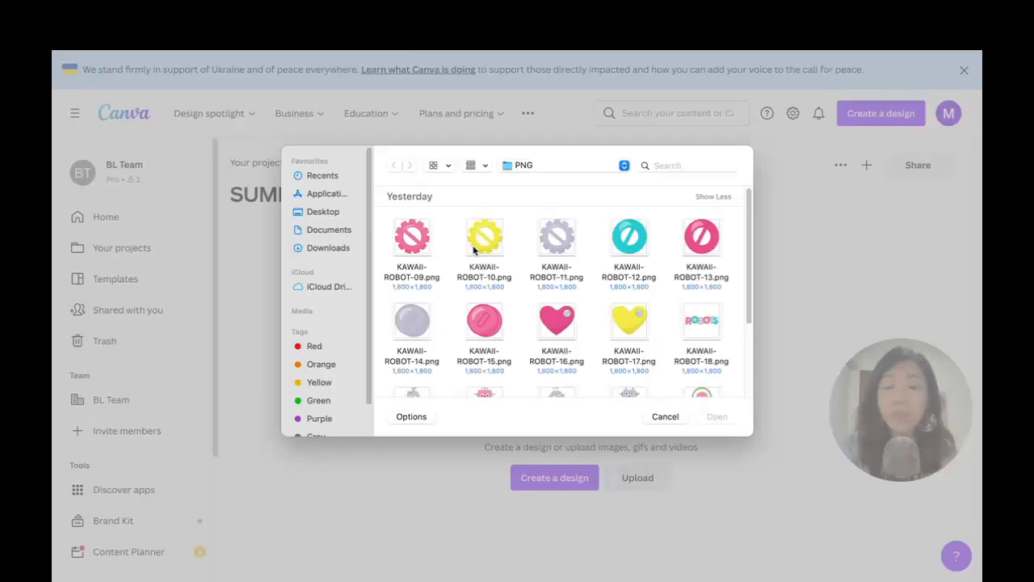
left_click(412, 236)
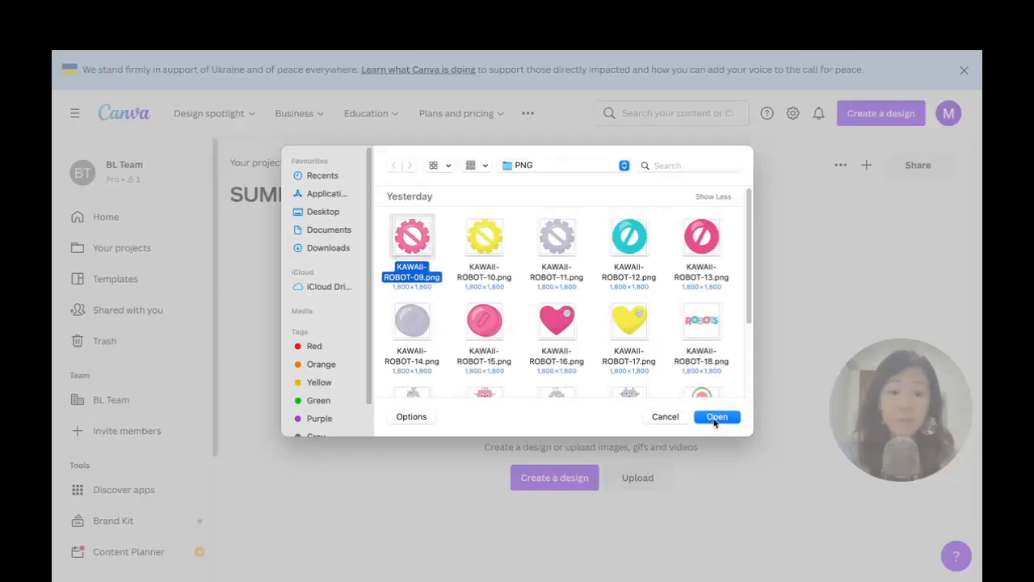
left_click(716, 417)
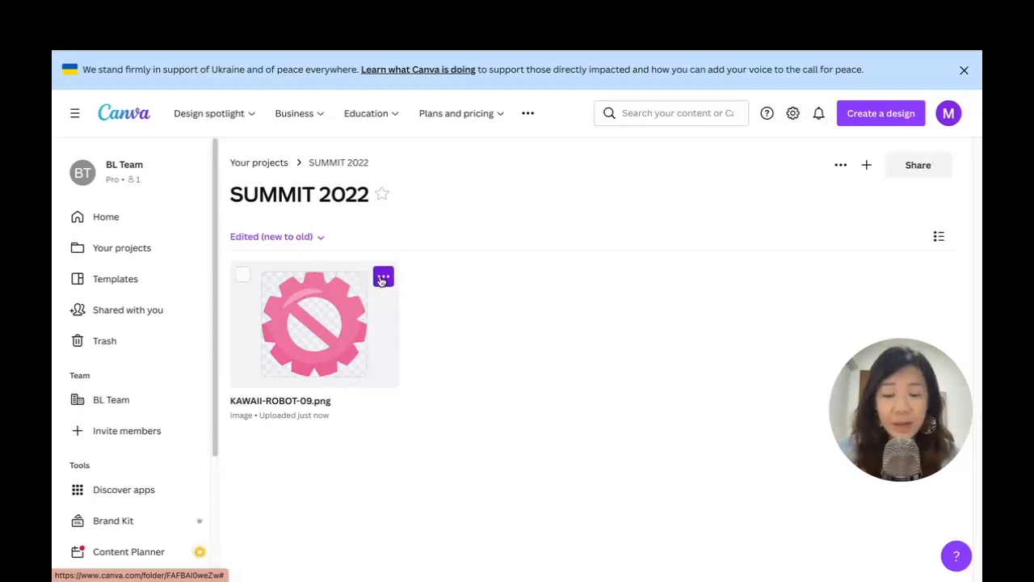
left_click(383, 276)
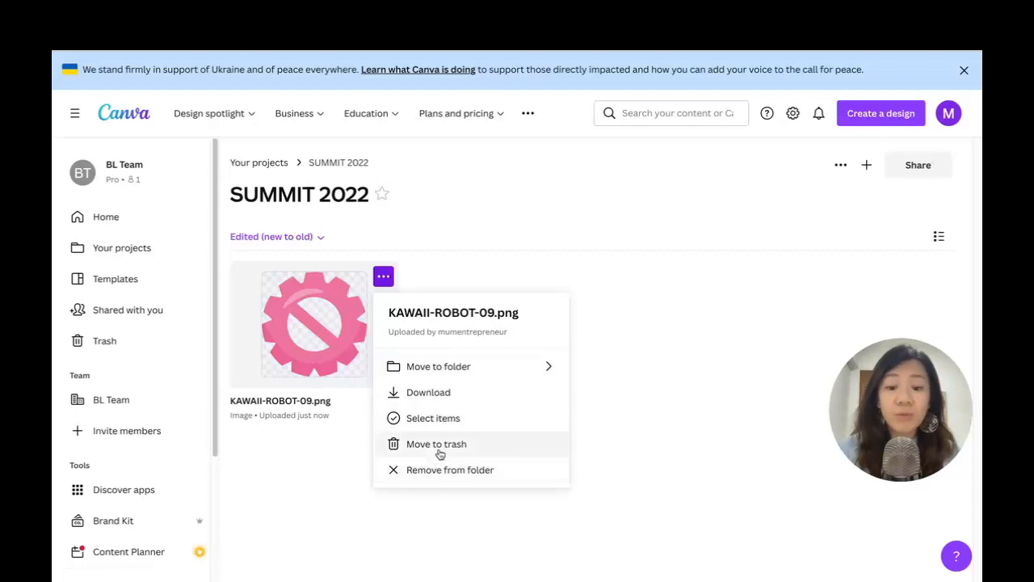
left_click(437, 443)
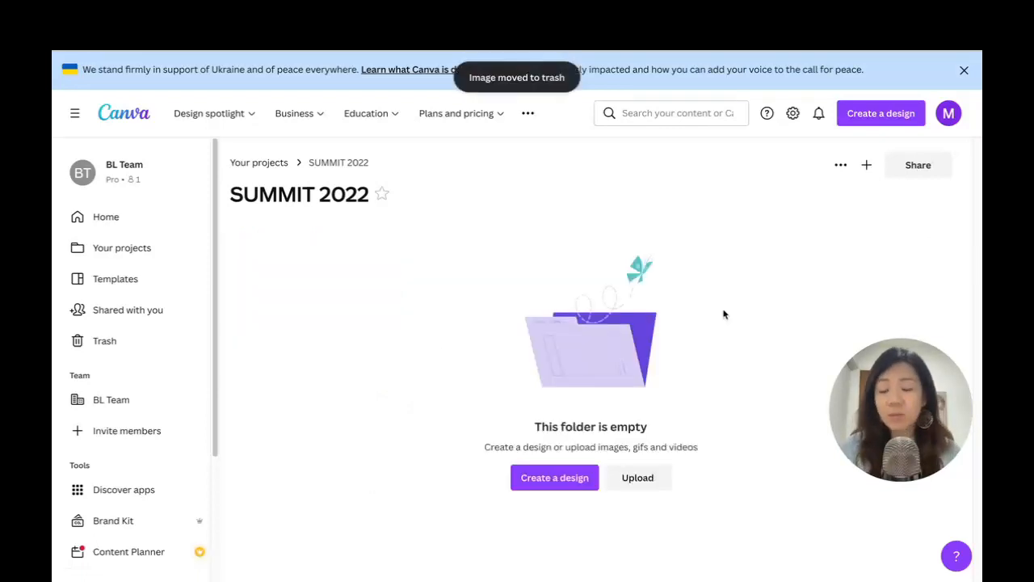
mouse_move(696, 285)
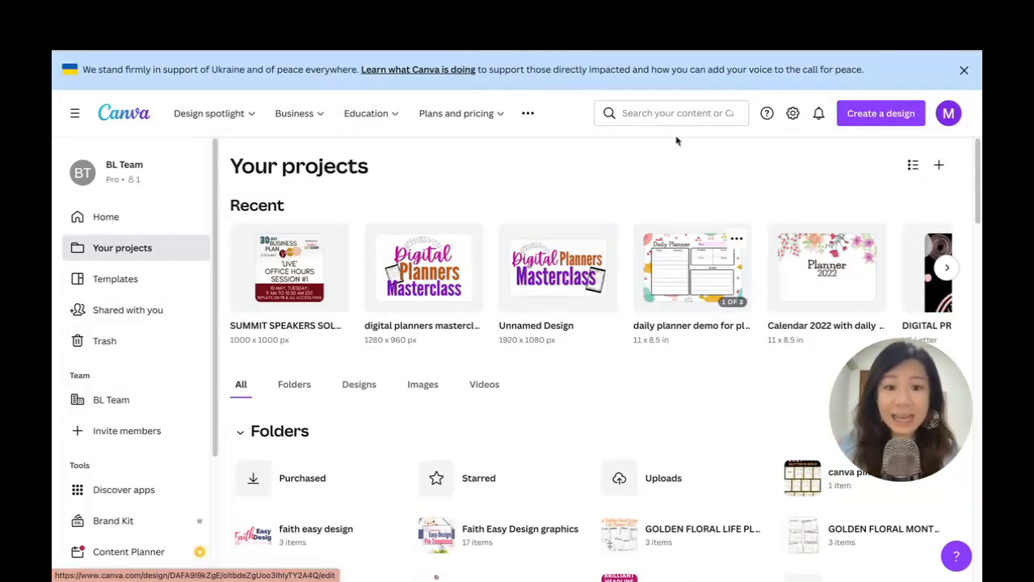
Search for 'summit' again and open the options of the summit course banner design
type("sum")
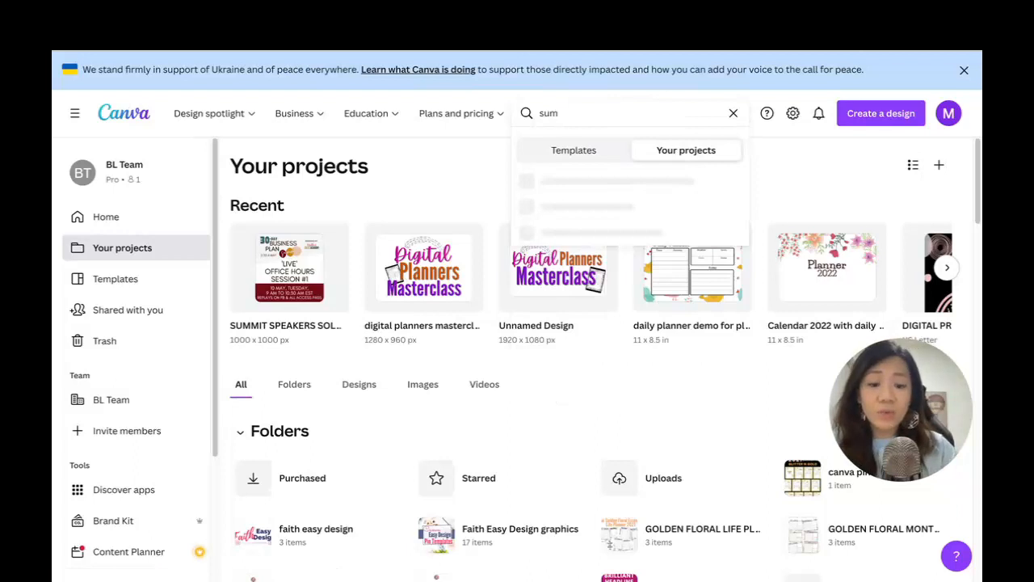
key("Return")
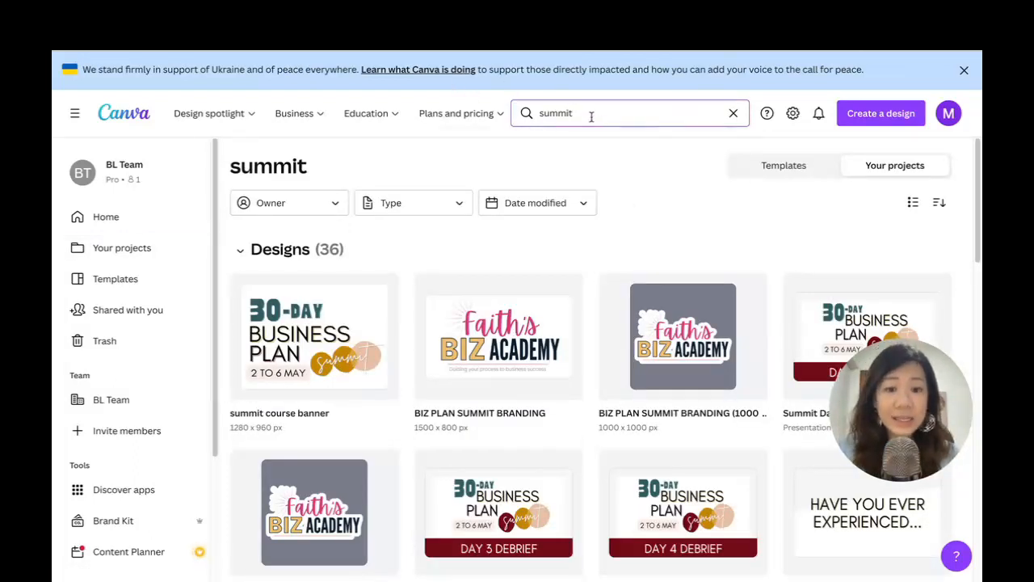
scroll("down", 3)
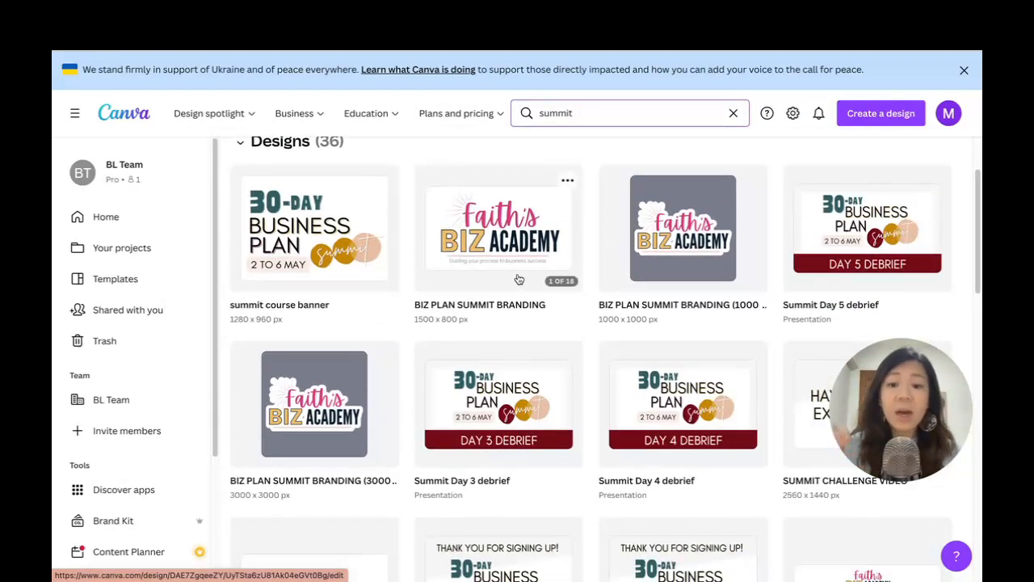
scroll("up", 3)
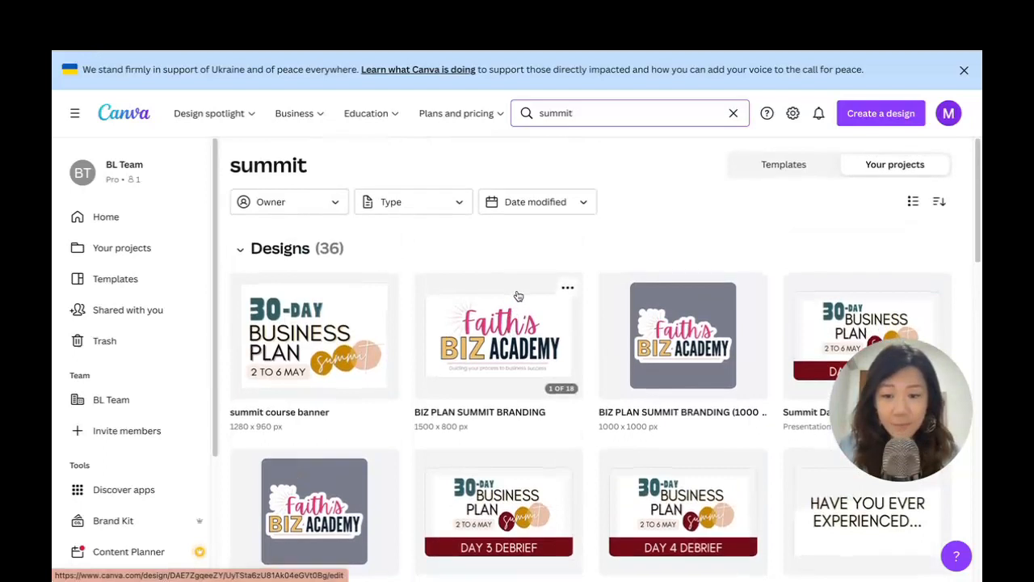
scroll("down", 3)
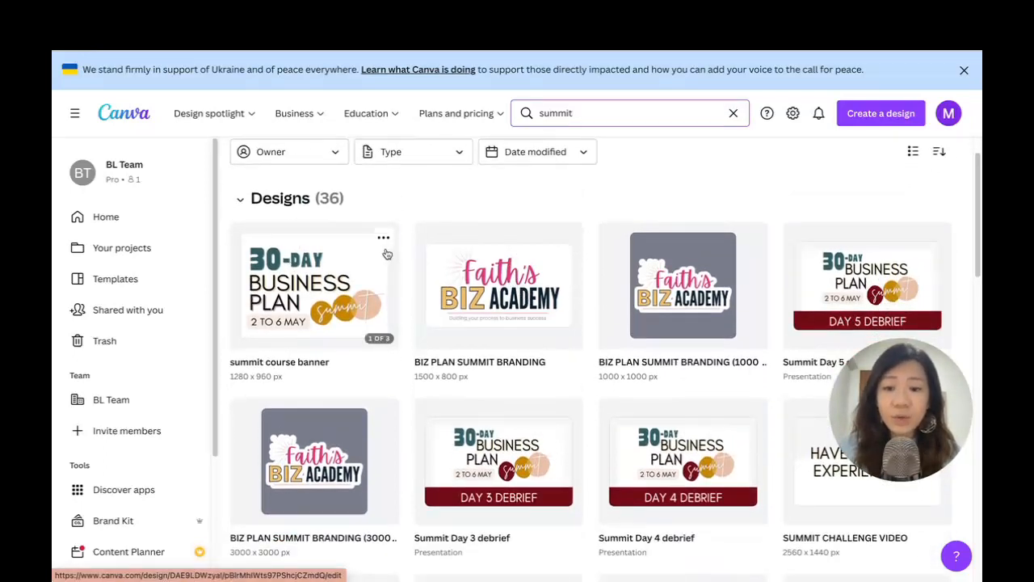
left_click(383, 238)
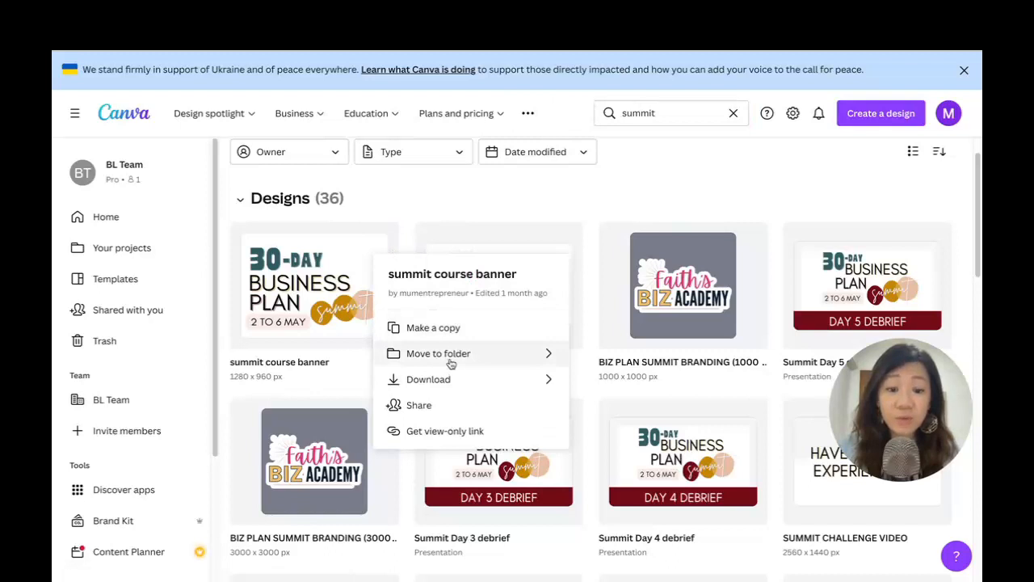
Move the summit course banner into the SUMMIT 2022 folder
left_click(439, 352)
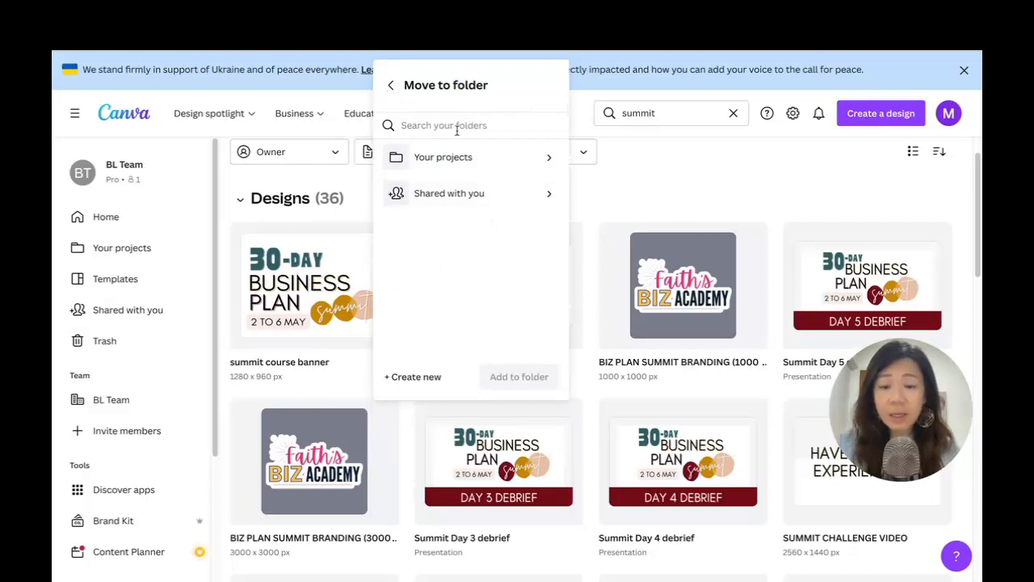
type("summit")
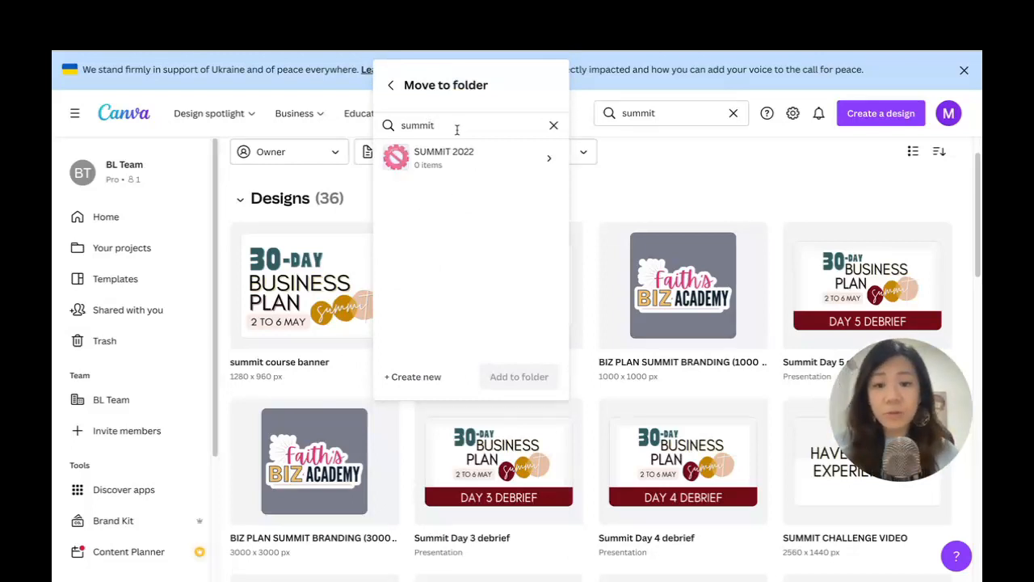
left_click(471, 158)
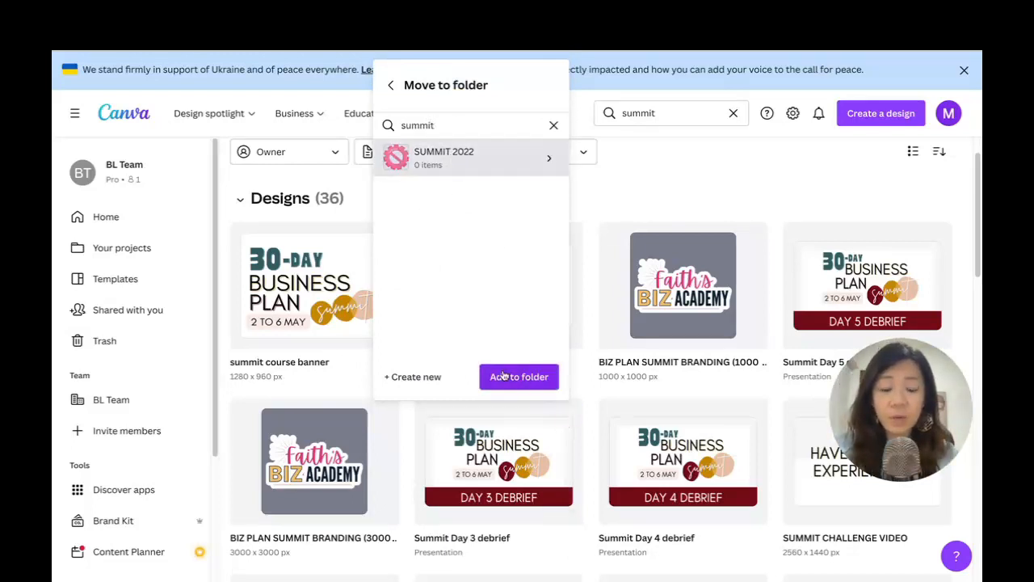
left_click(519, 376)
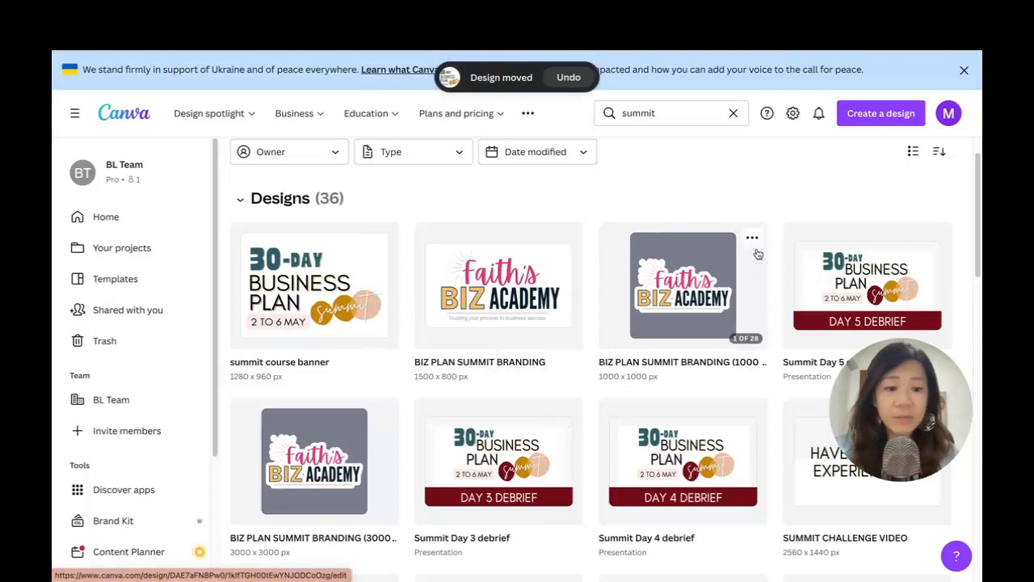
Move the square BIZ PLAN SUMMIT BRANDING design into SUMMIT 2022 as well
left_click(753, 236)
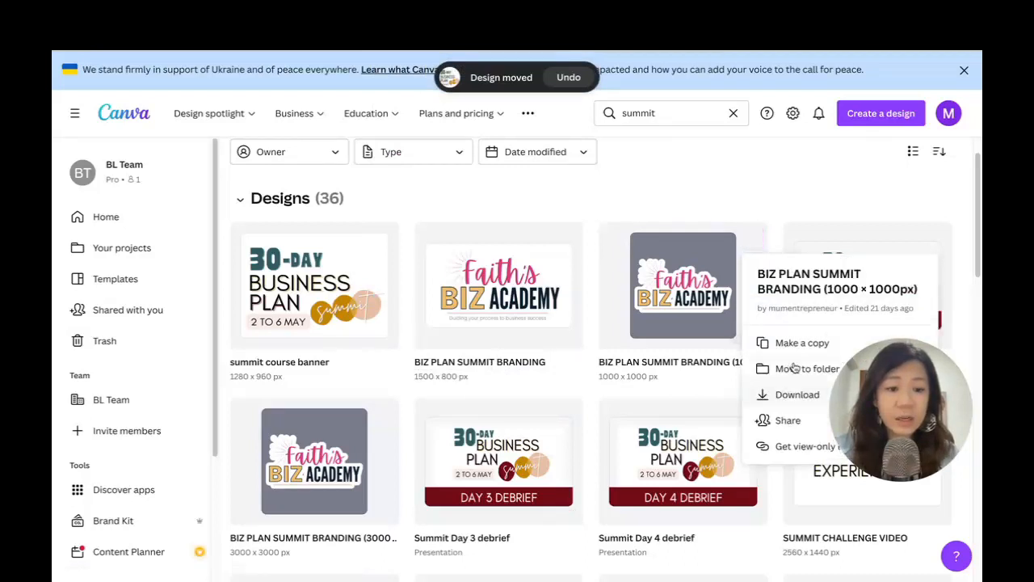
left_click(805, 368)
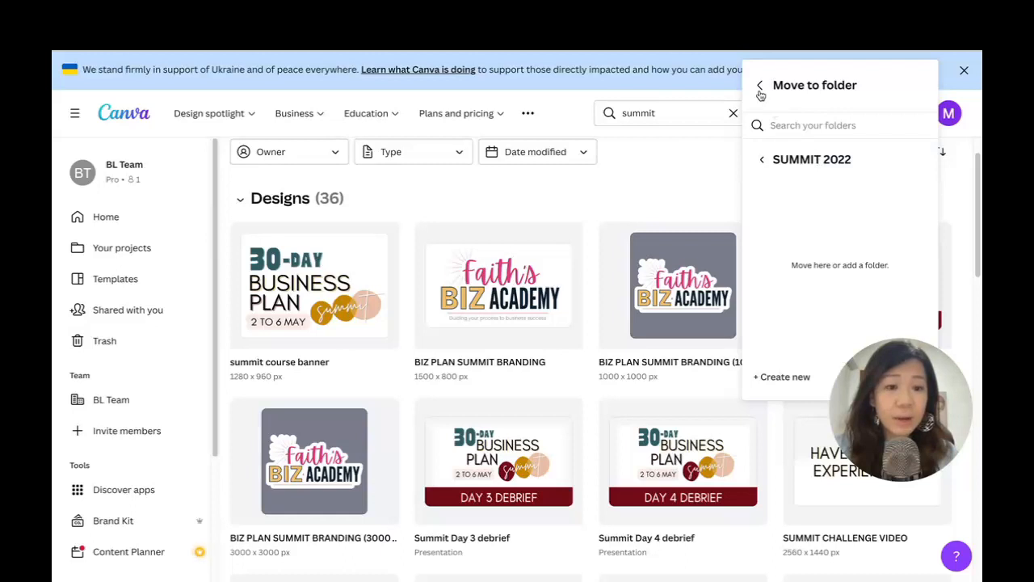
left_click(760, 87)
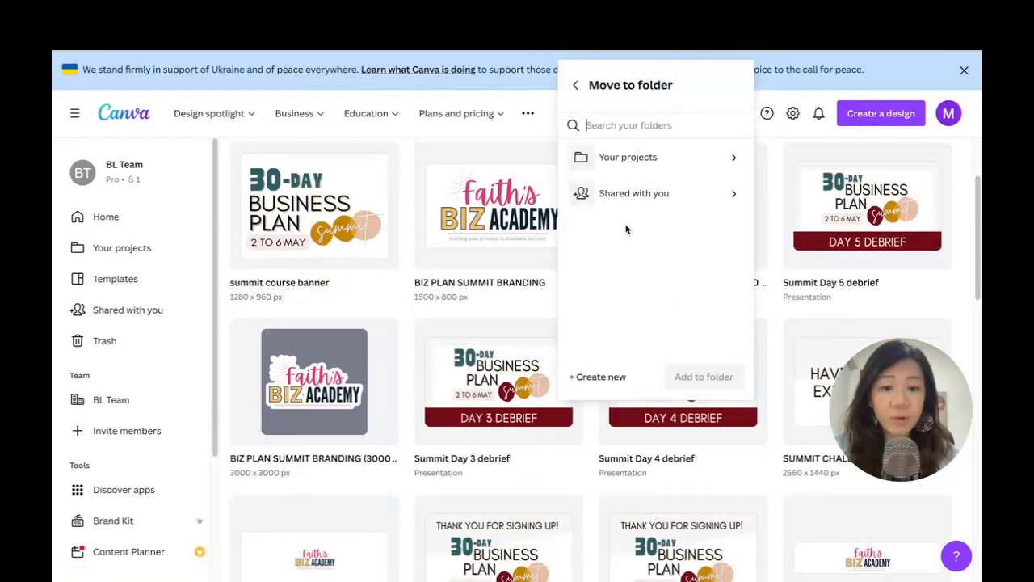
type("summit")
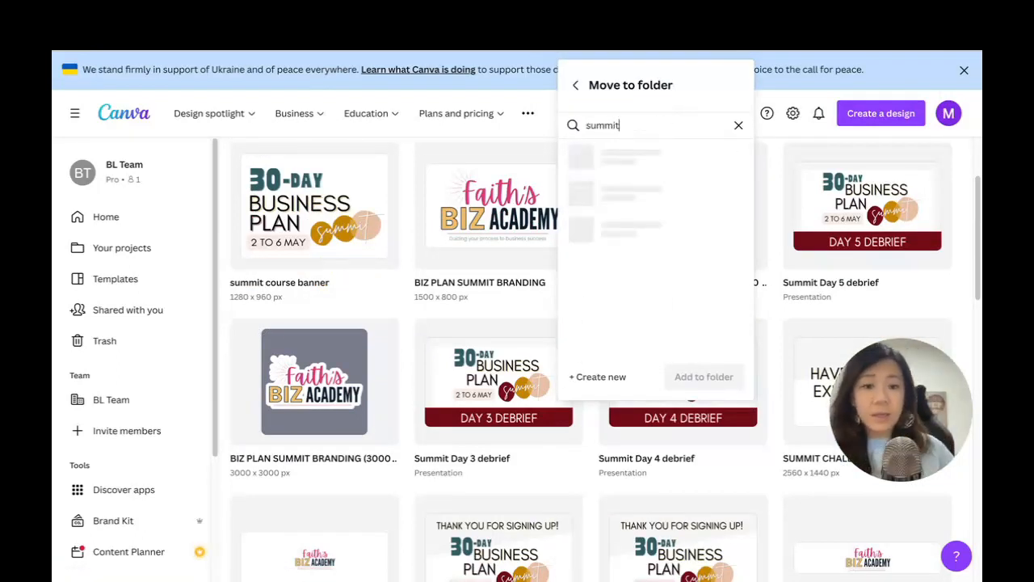
left_click(655, 158)
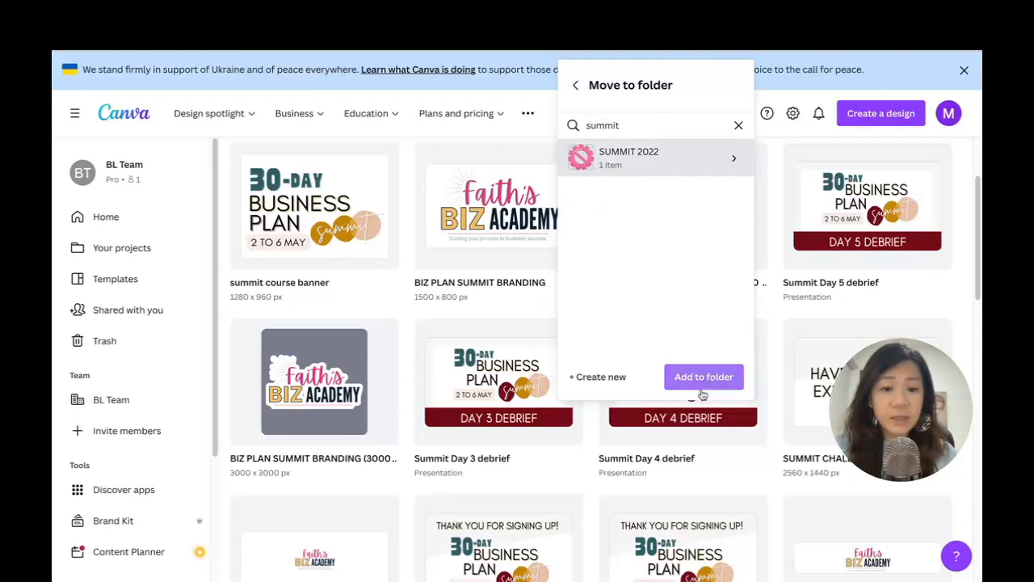
left_click(705, 377)
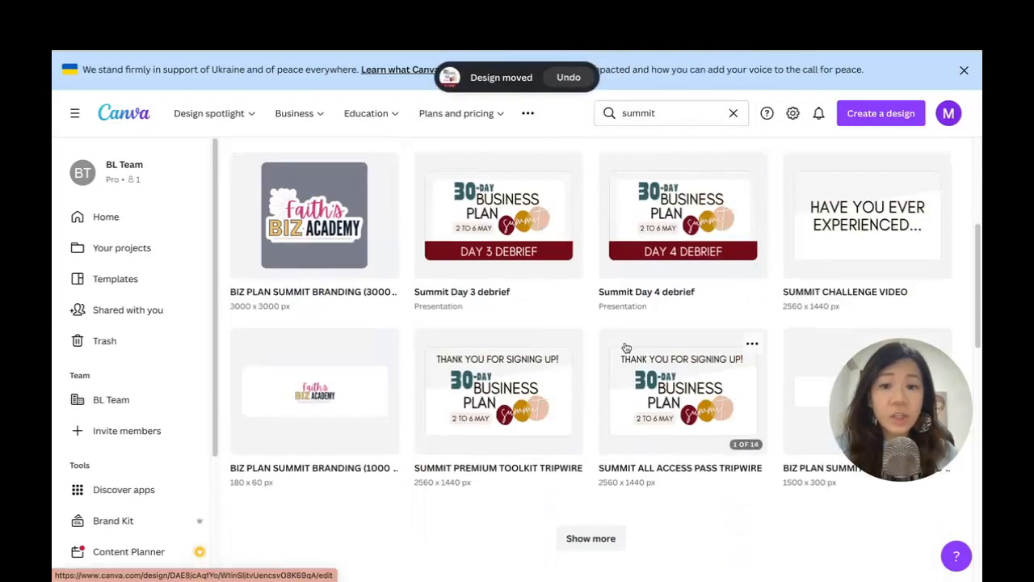
Start choosing a destination folder for Summit Day 3 debrief
scroll("up", 3)
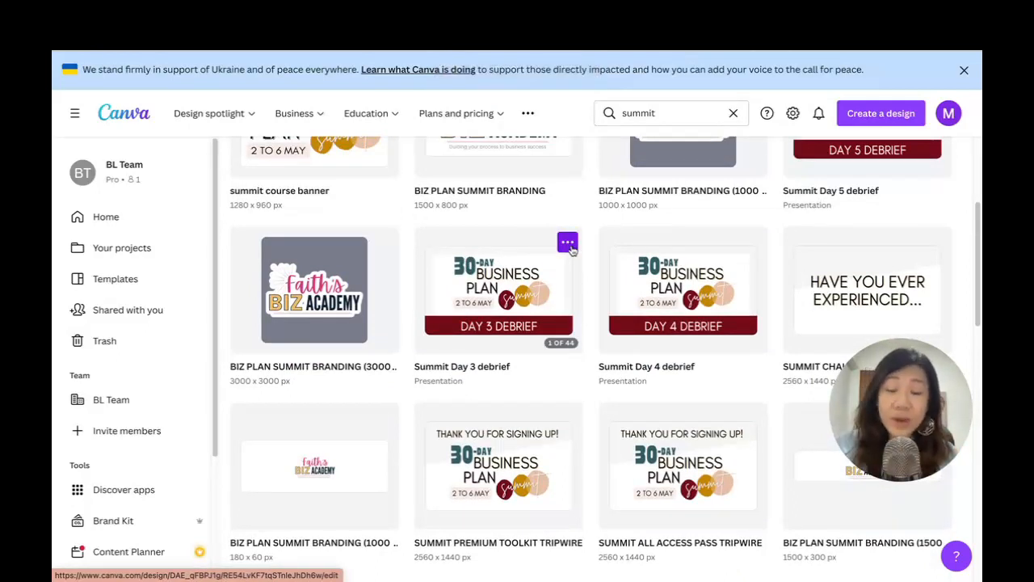
left_click(567, 243)
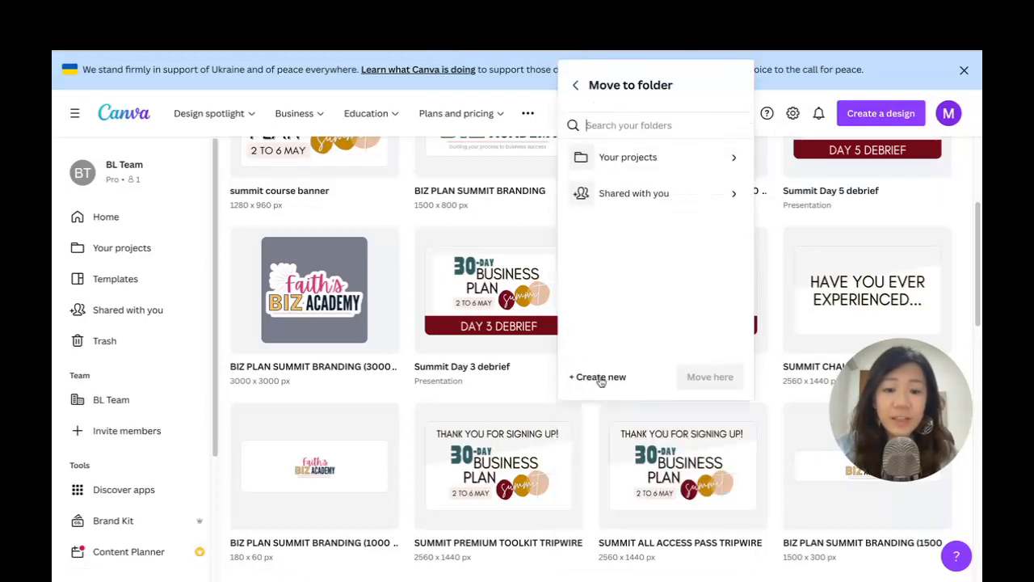
Create a new folder named 'SUMMIT (TEST)' for Summit Day 3 debrief
left_click(597, 377)
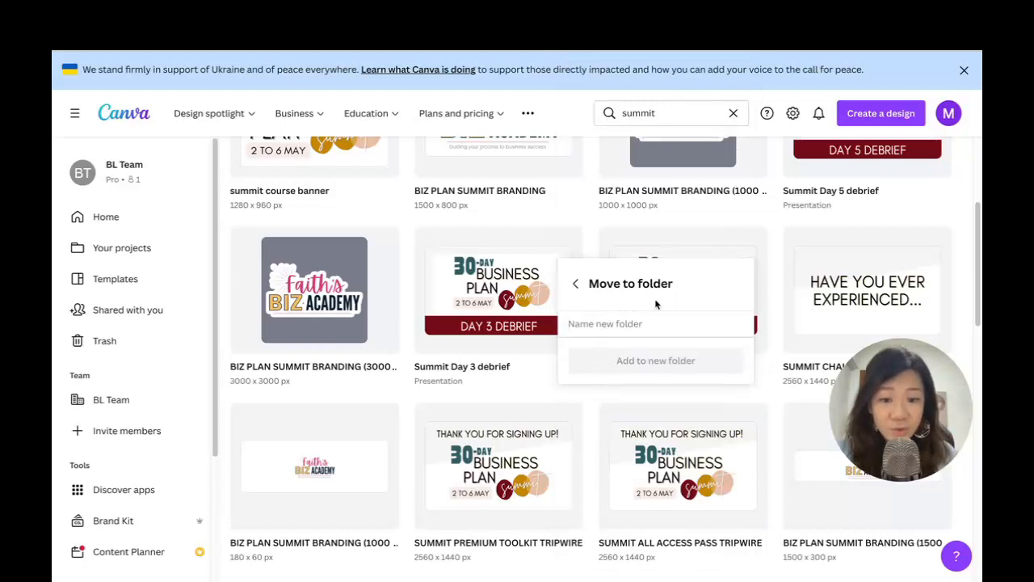
type("SUMMIT")
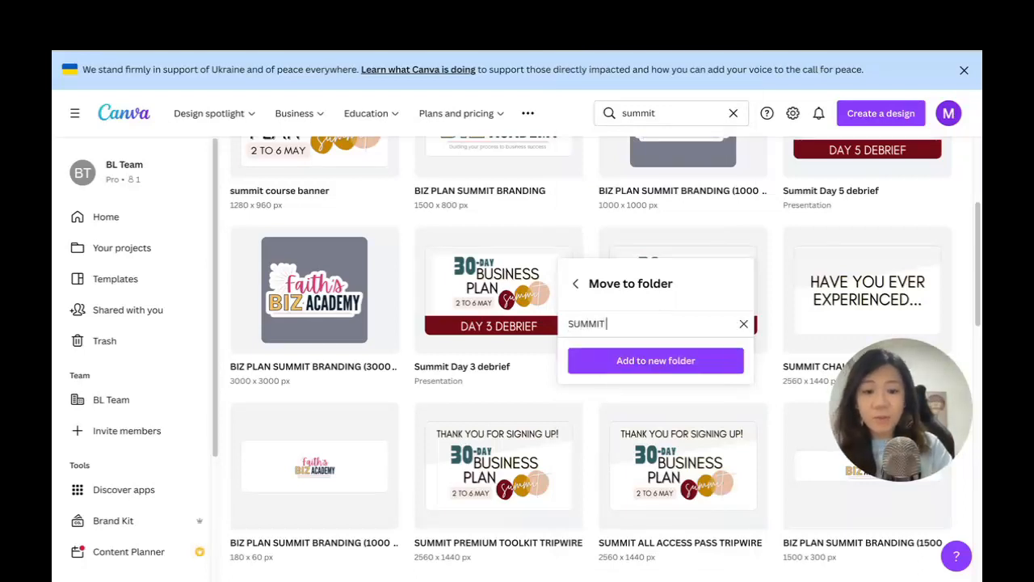
type("(TEST)")
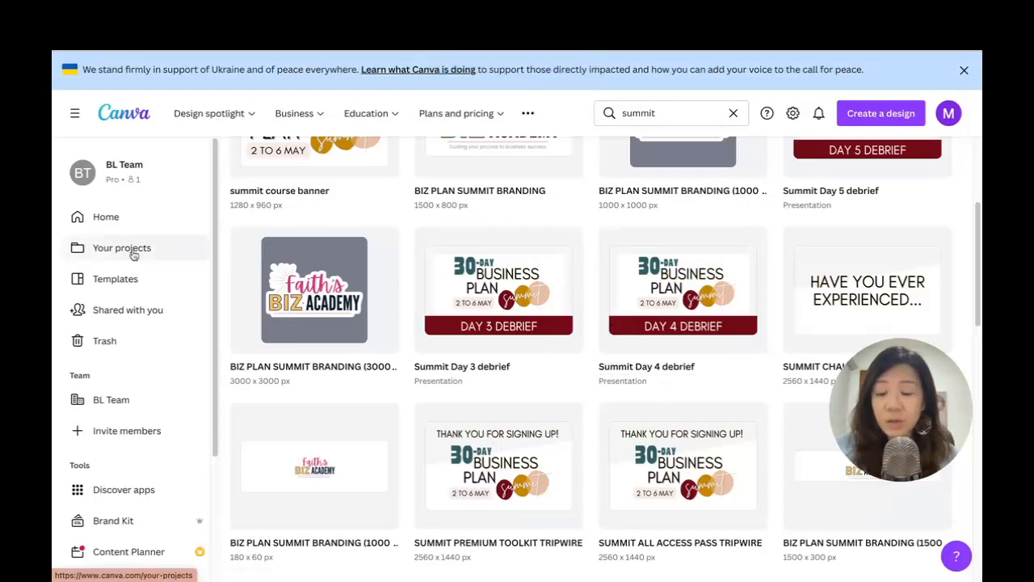
Browse Your projects, look into SUMMIT 2022, then enter the SUMMIT (TEST) folder holding Summit Day 3 debrief
left_click(123, 247)
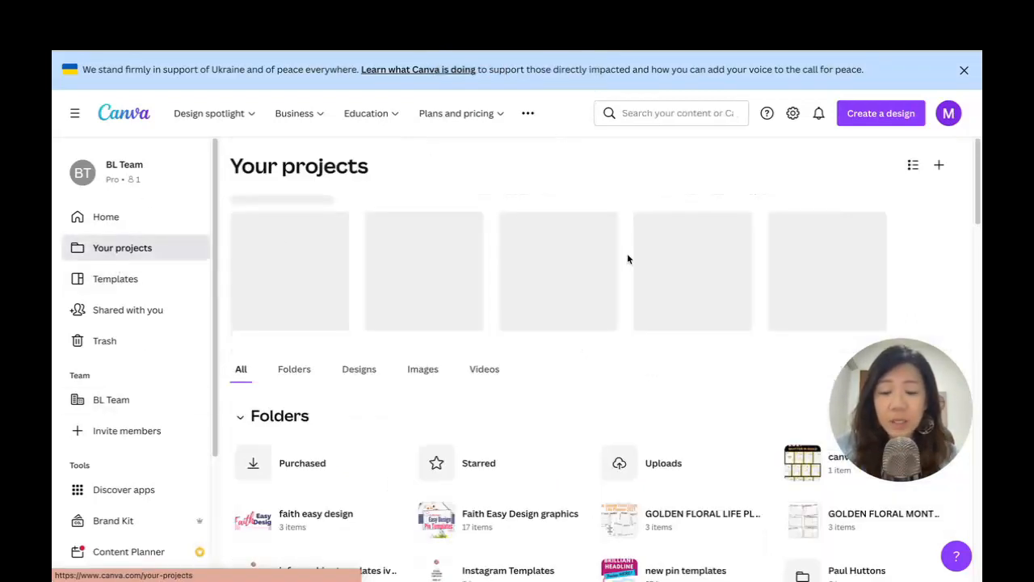
scroll("down", 3)
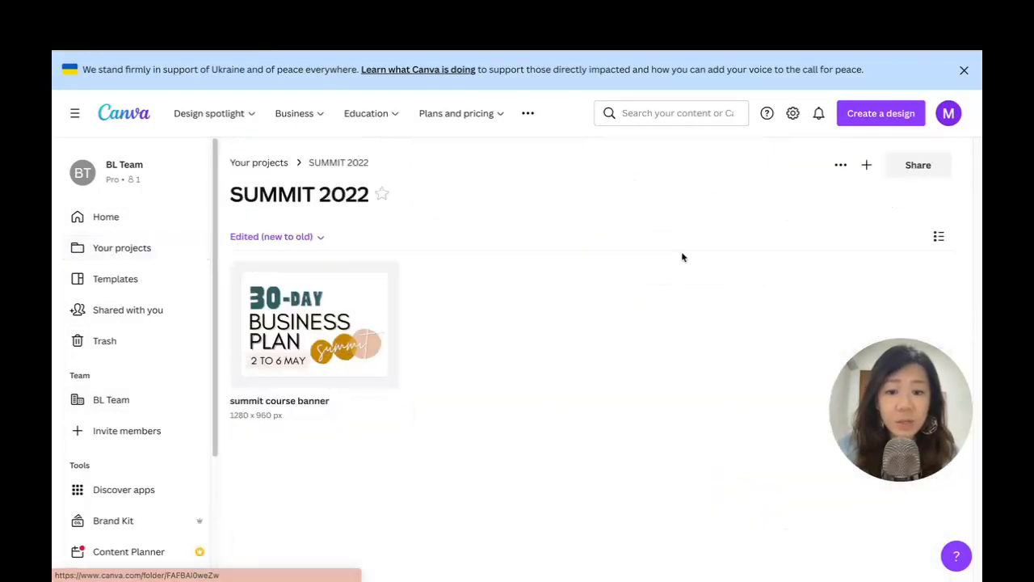
mouse_move(315, 323)
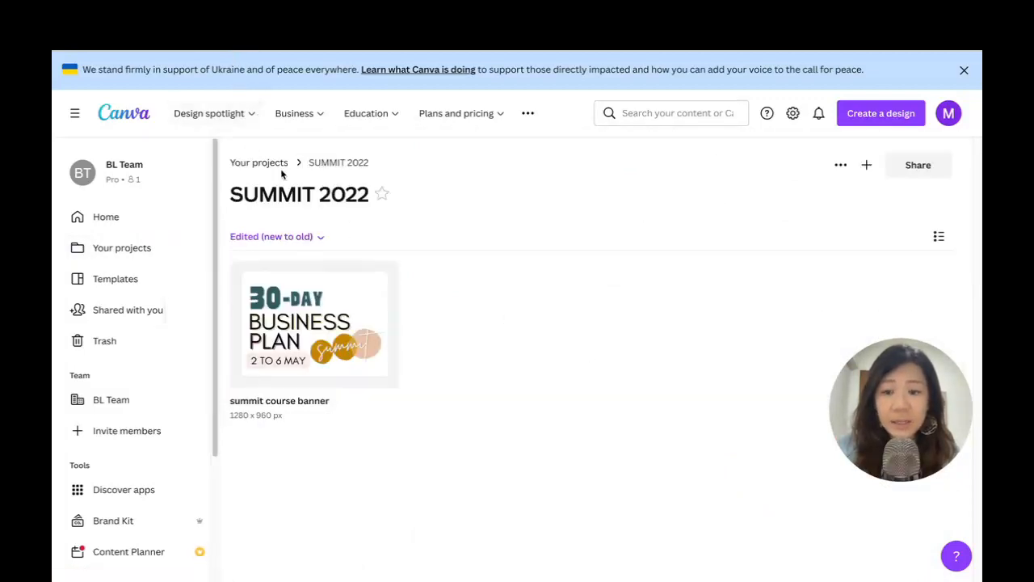
left_click(121, 247)
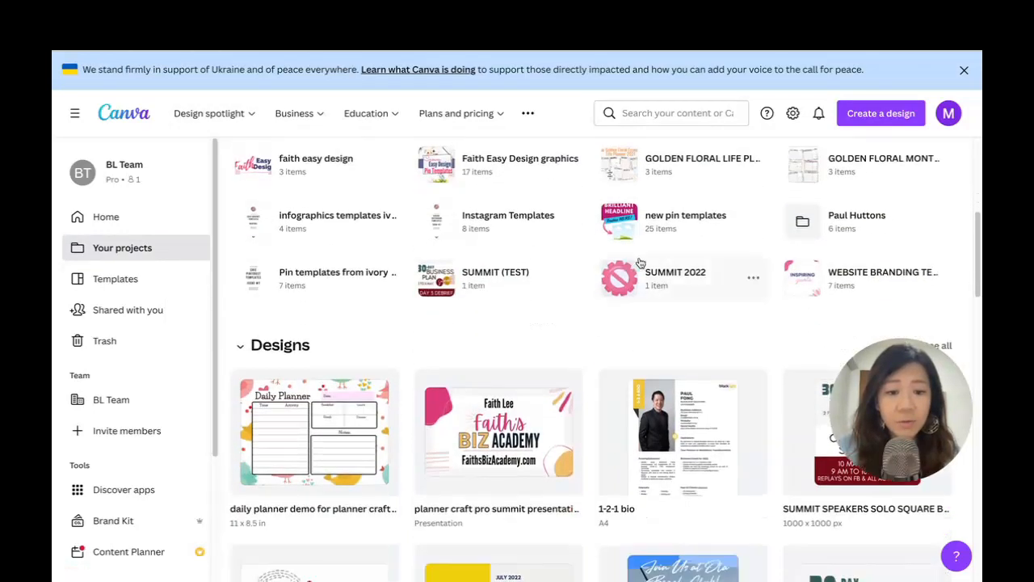
mouse_move(498, 278)
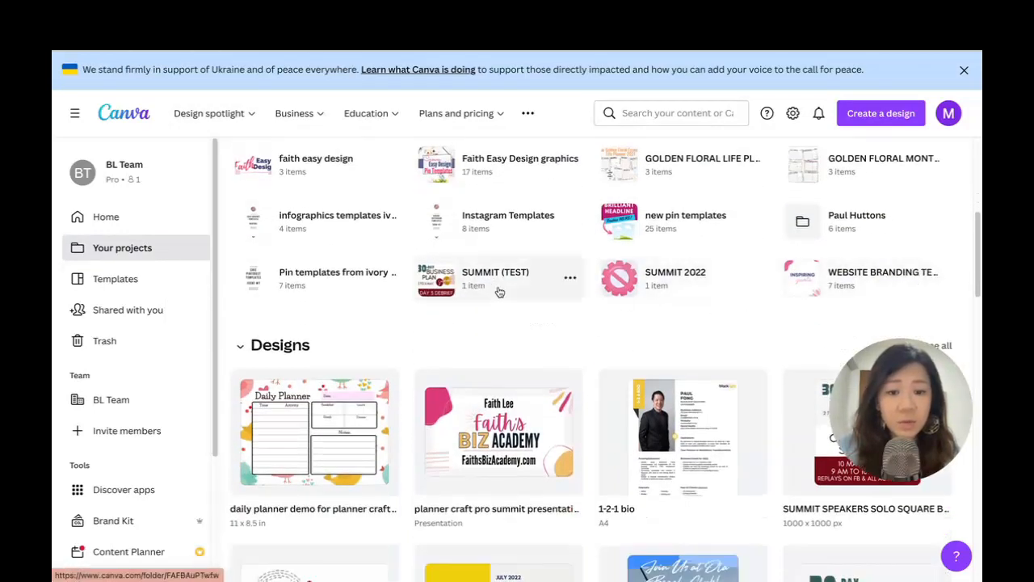
left_click(495, 278)
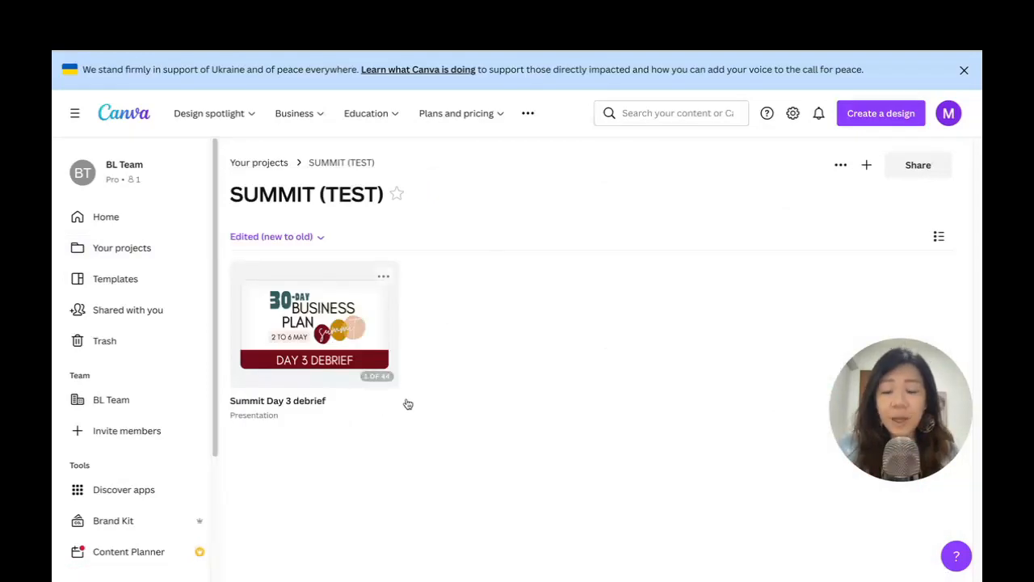
mouse_move(495, 330)
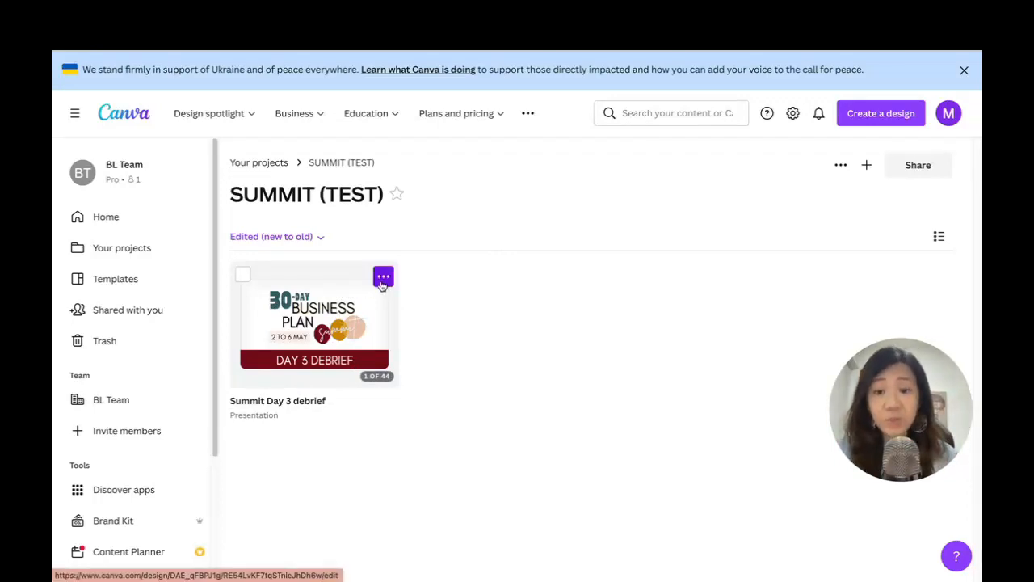
Make a copy of the Summit Day 3 debrief design
left_click(381, 278)
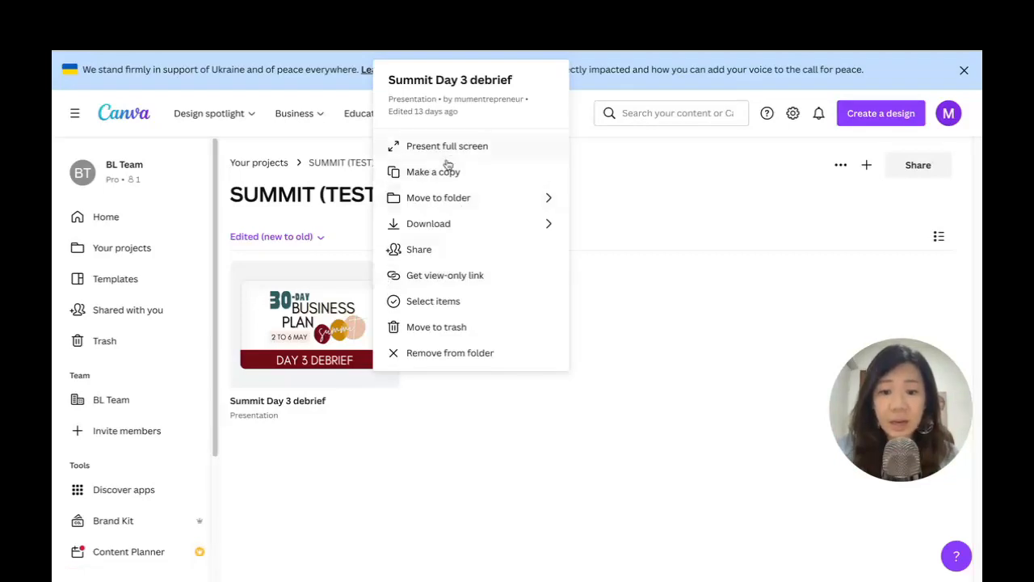
left_click(433, 171)
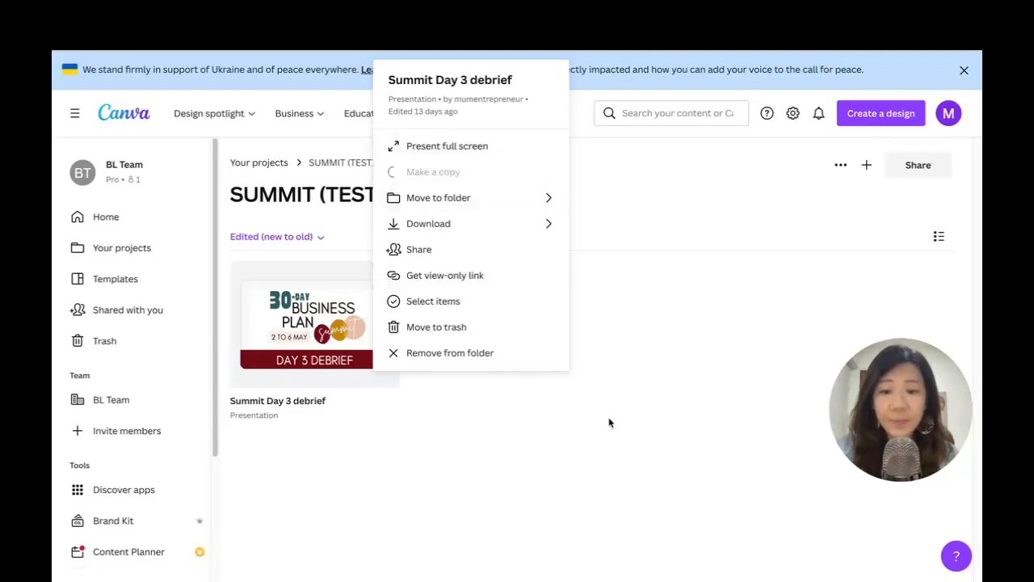
left_click(433, 171)
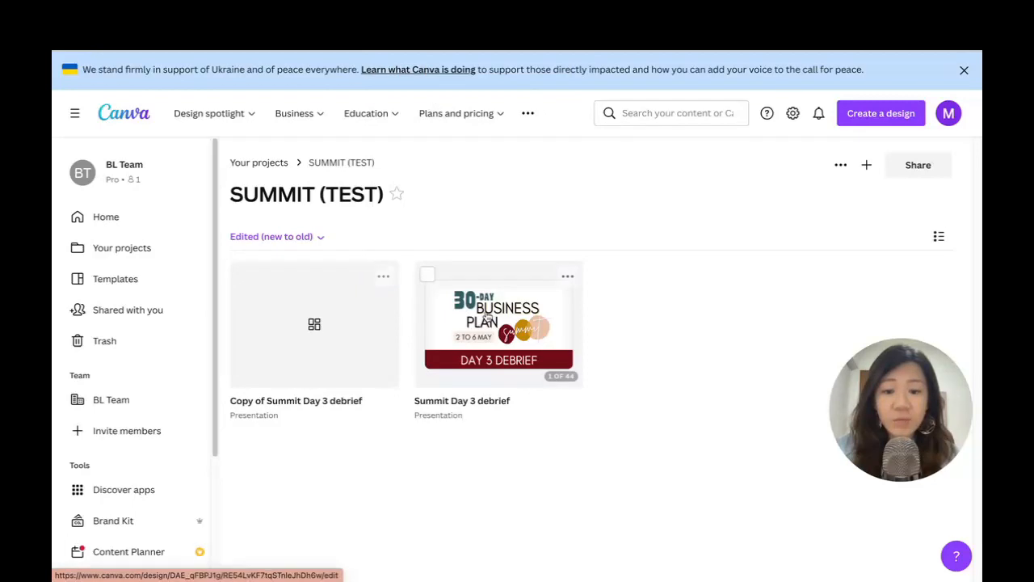
Move the copied design into the SUMMIT 2022 folder found by searching 'summit'
left_click(383, 275)
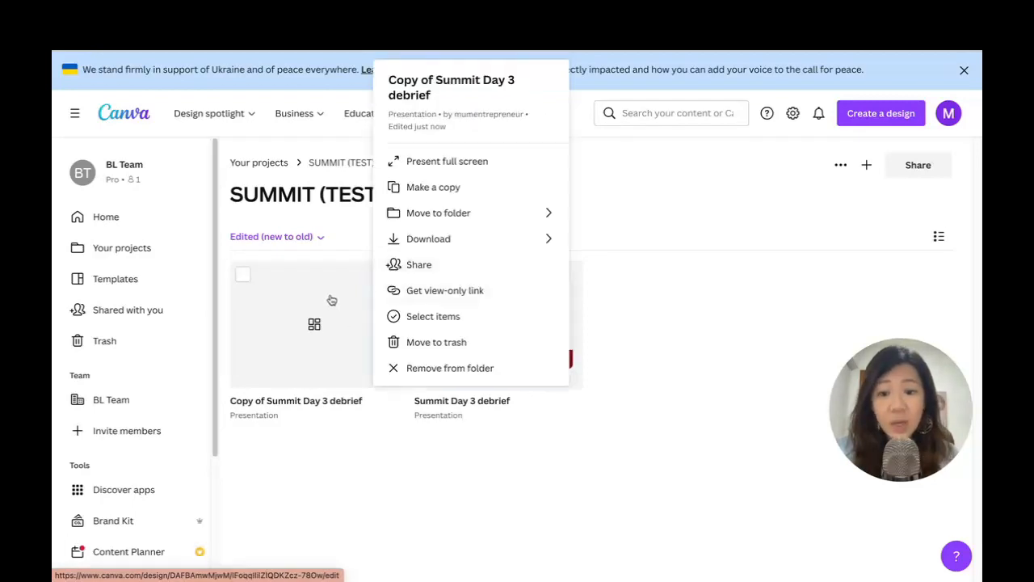
left_click(438, 213)
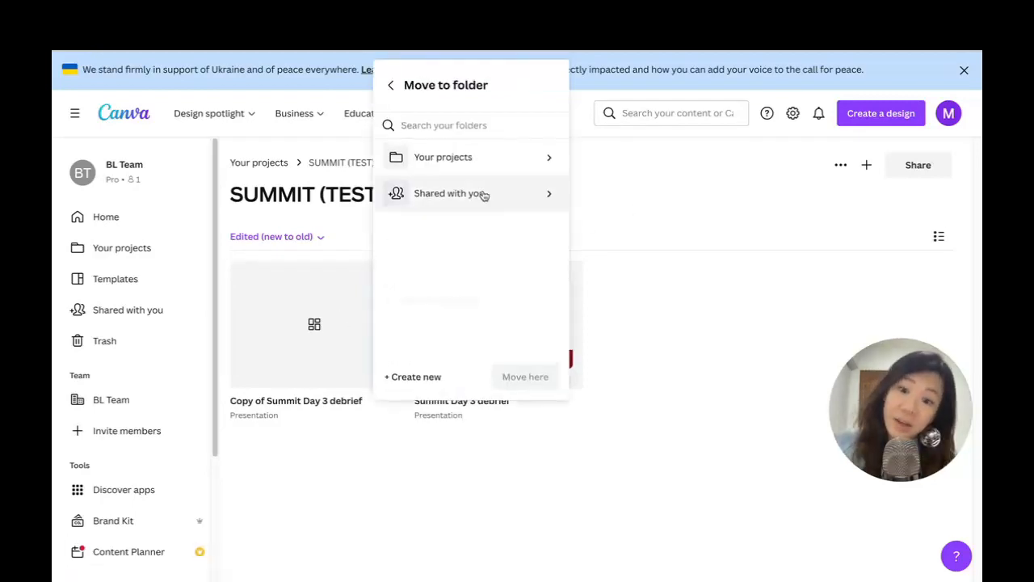
type("summit")
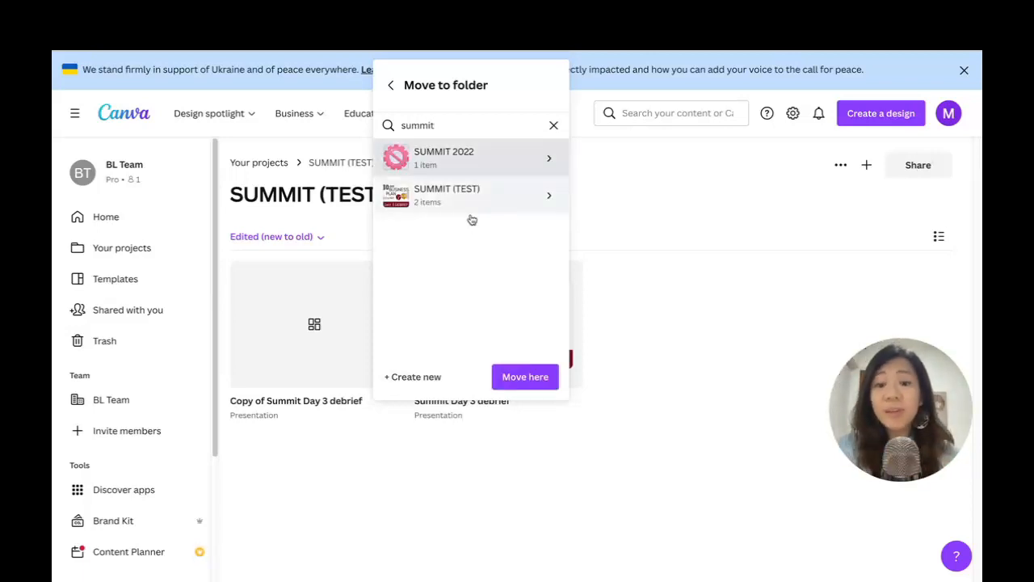
left_click(524, 376)
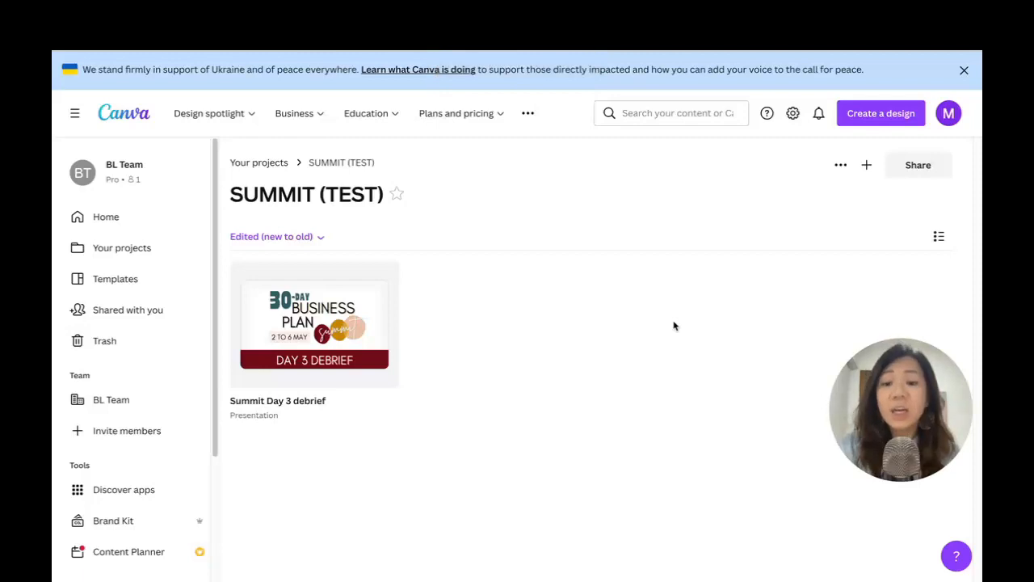
mouse_move(494, 210)
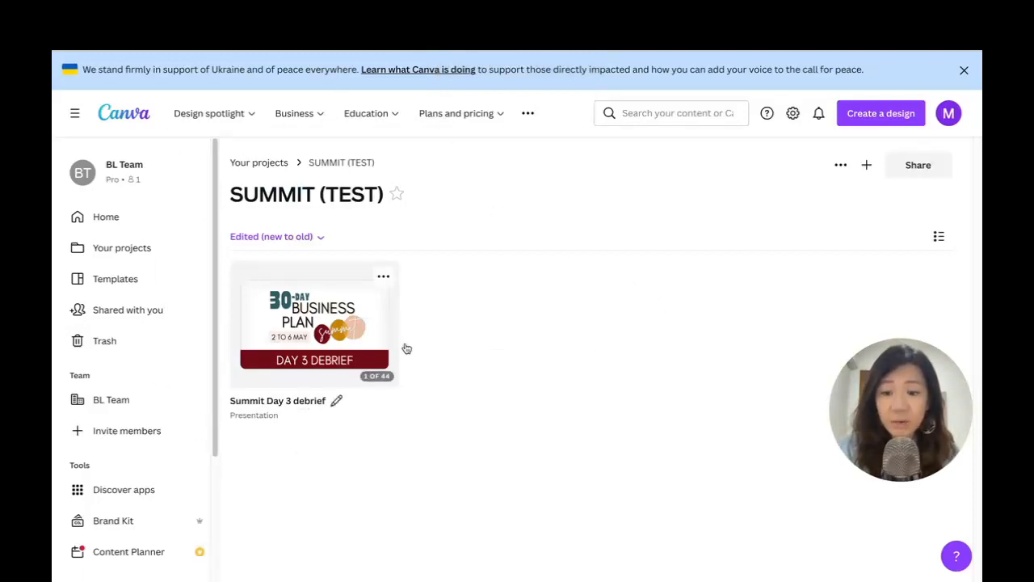
Return to the Your projects overview and browse down to the folders
left_click(121, 247)
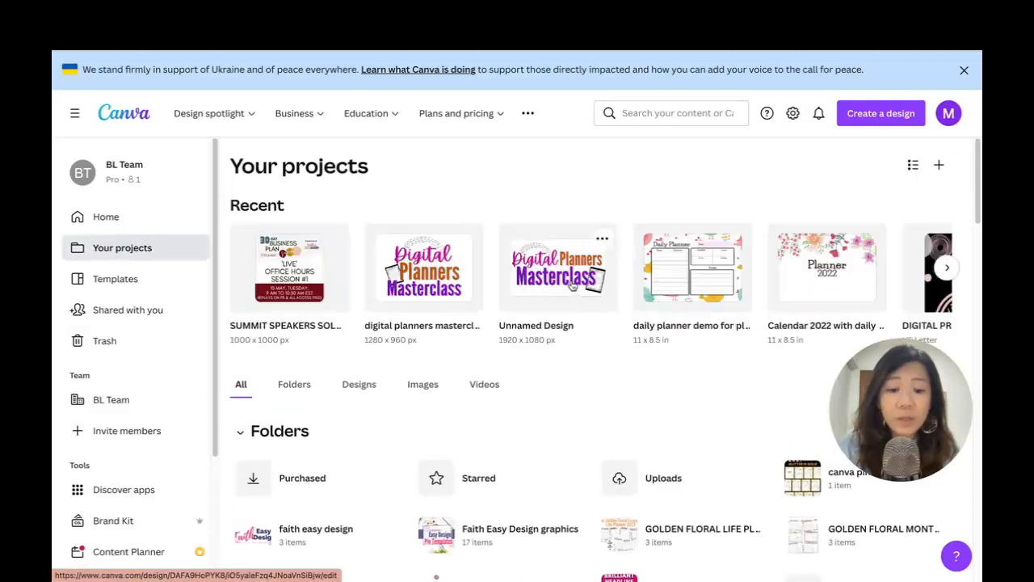
scroll("down", 3)
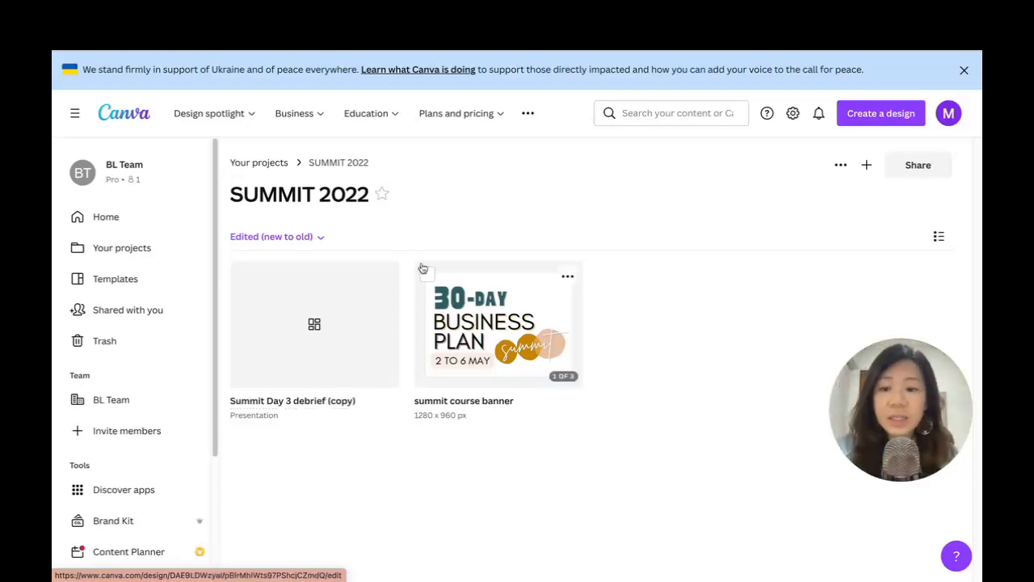
mouse_move(126, 233)
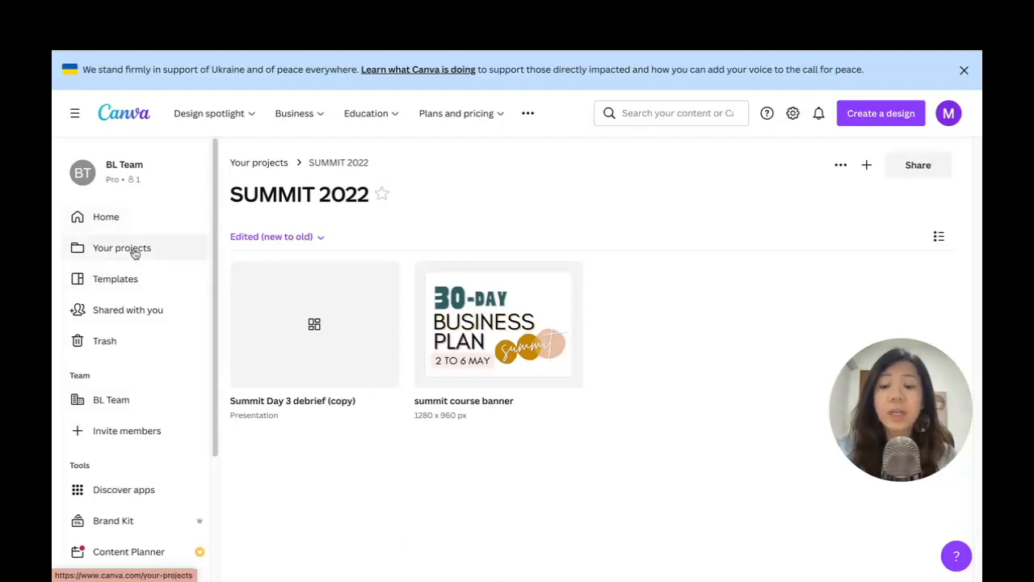
left_click(121, 247)
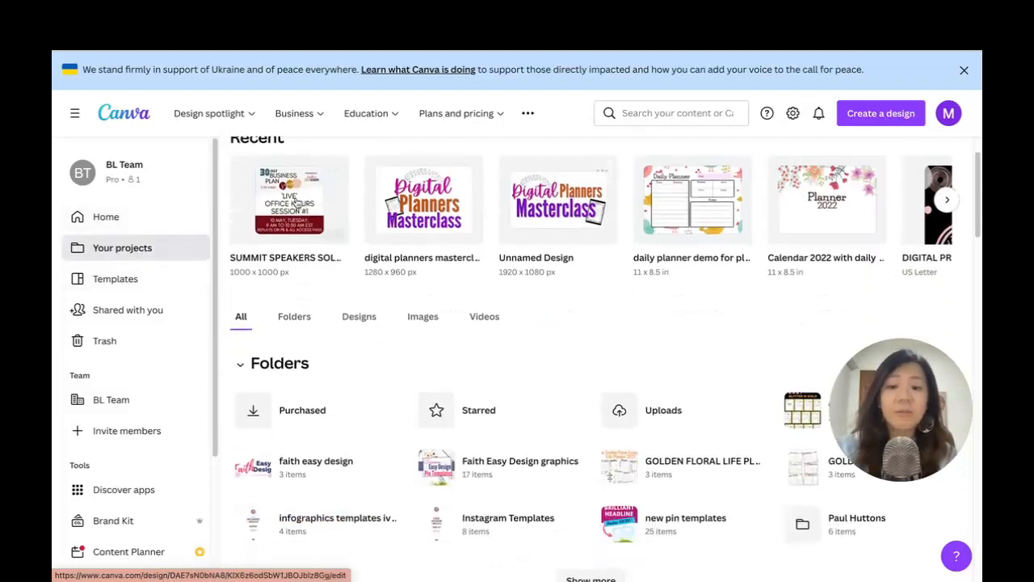
scroll("up", 3)
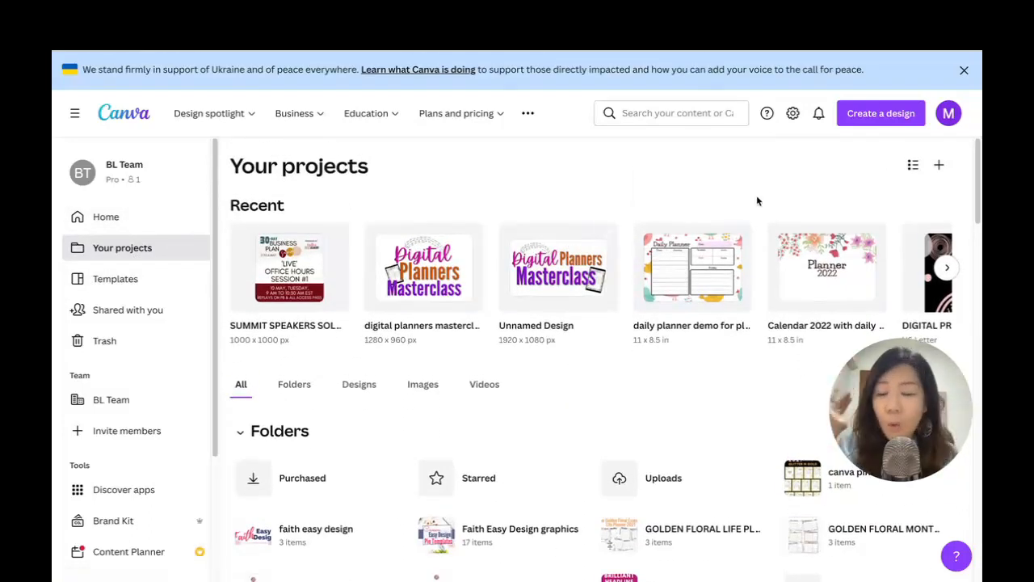
scroll("down", 3)
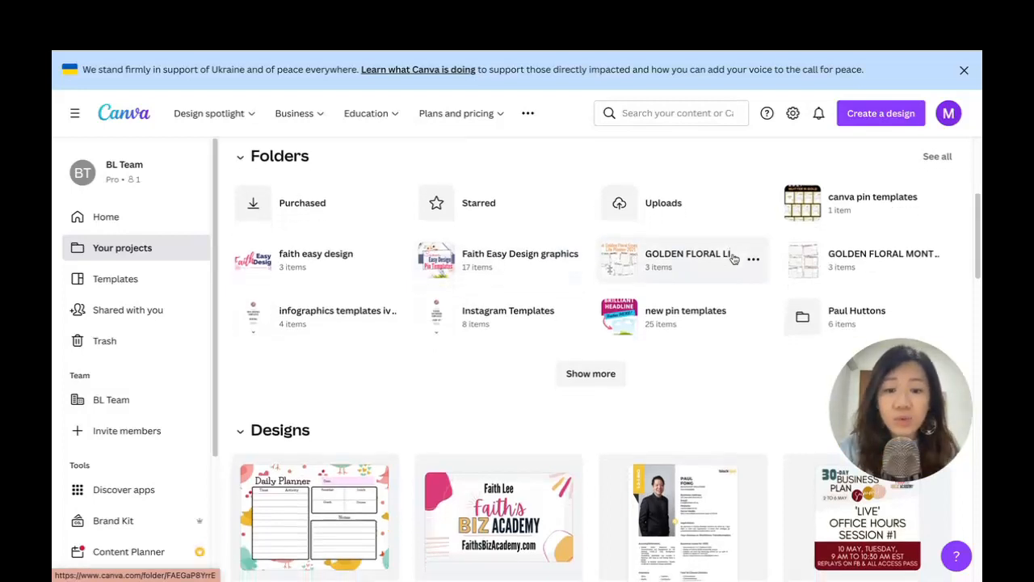
Enter the SUMMIT 2022 folder showing the debrief copy and the summit course banner
left_click(589, 374)
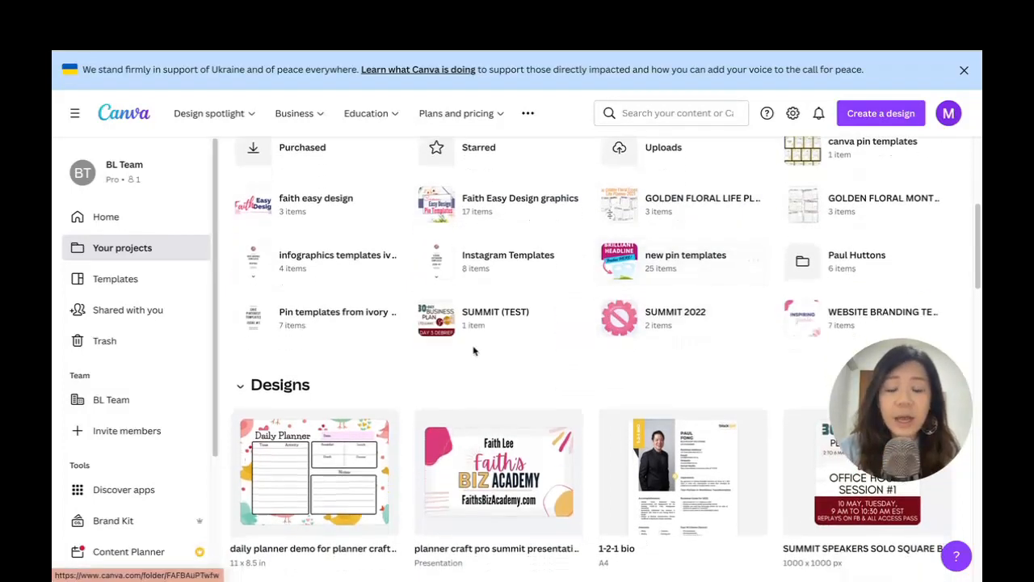
left_click(676, 310)
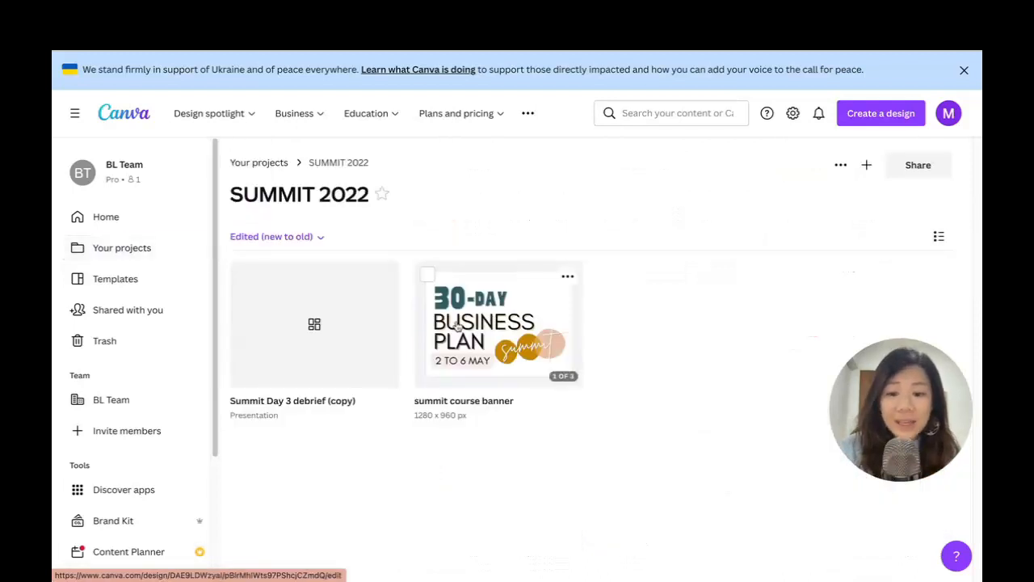
mouse_move(362, 213)
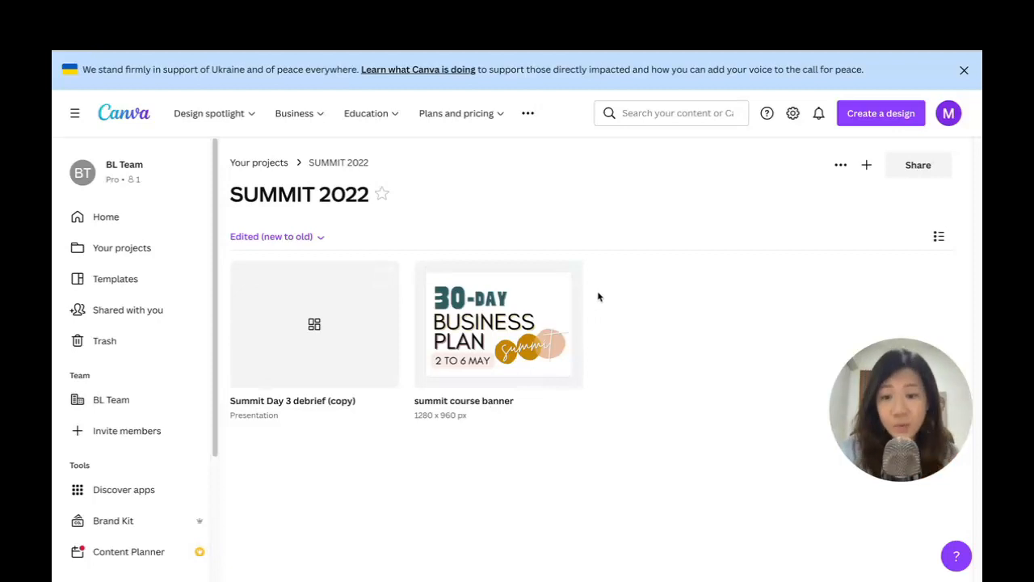
left_click(456, 114)
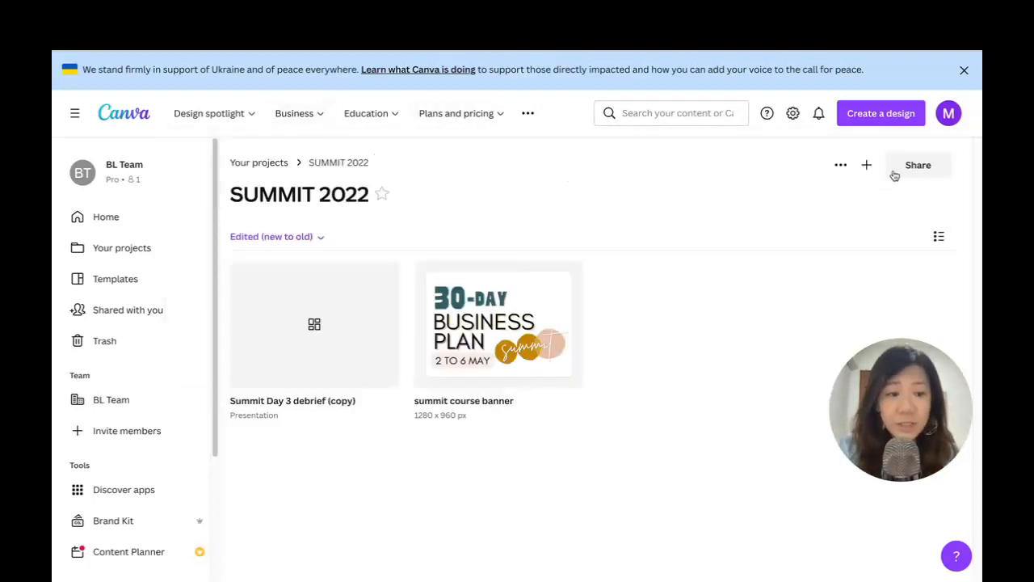
Create a new folder named 'Summit subfolder' inside SUMMIT 2022
left_click(866, 165)
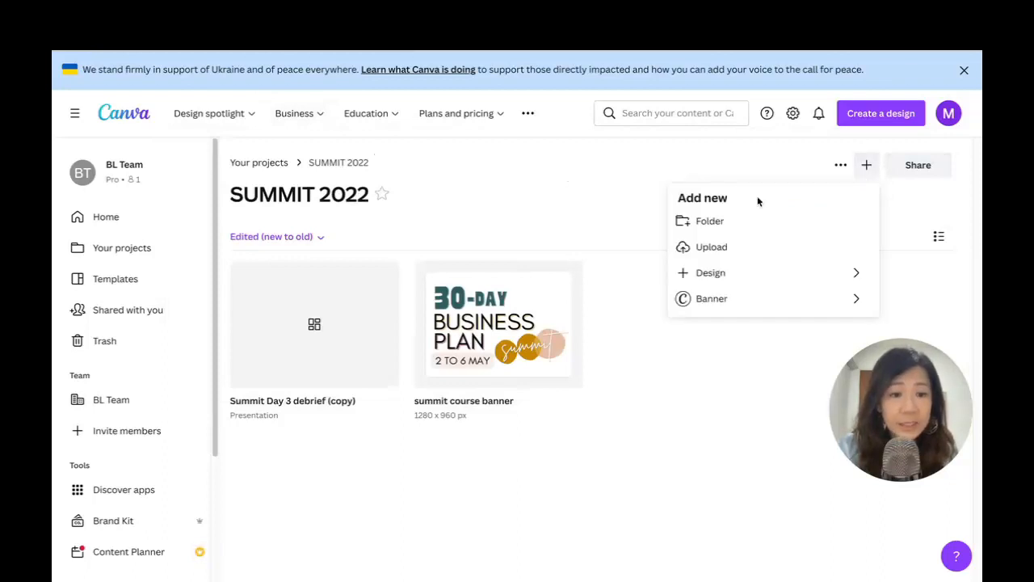
left_click(710, 220)
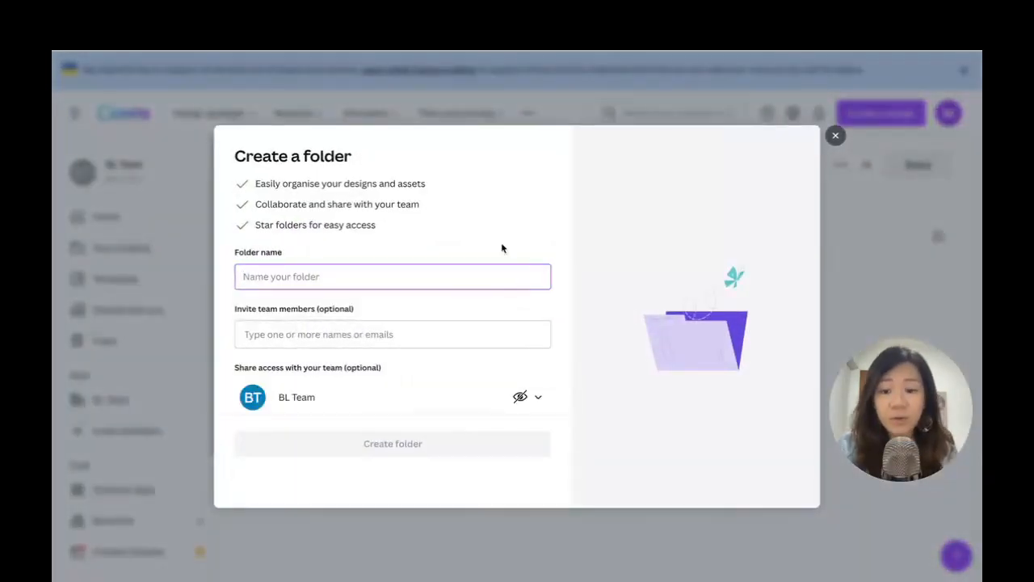
type("Summit sub")
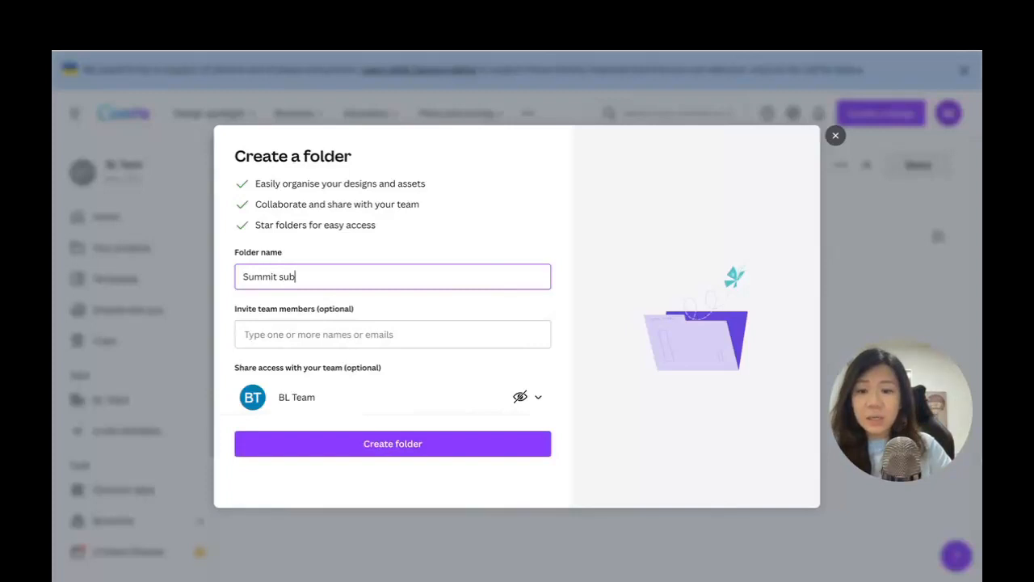
left_click(391, 442)
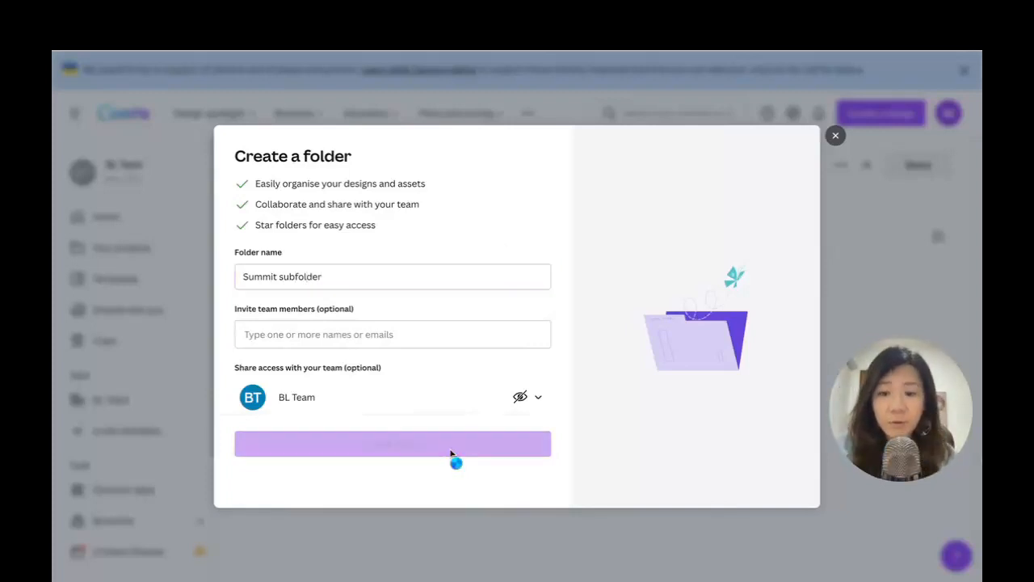
left_click(392, 443)
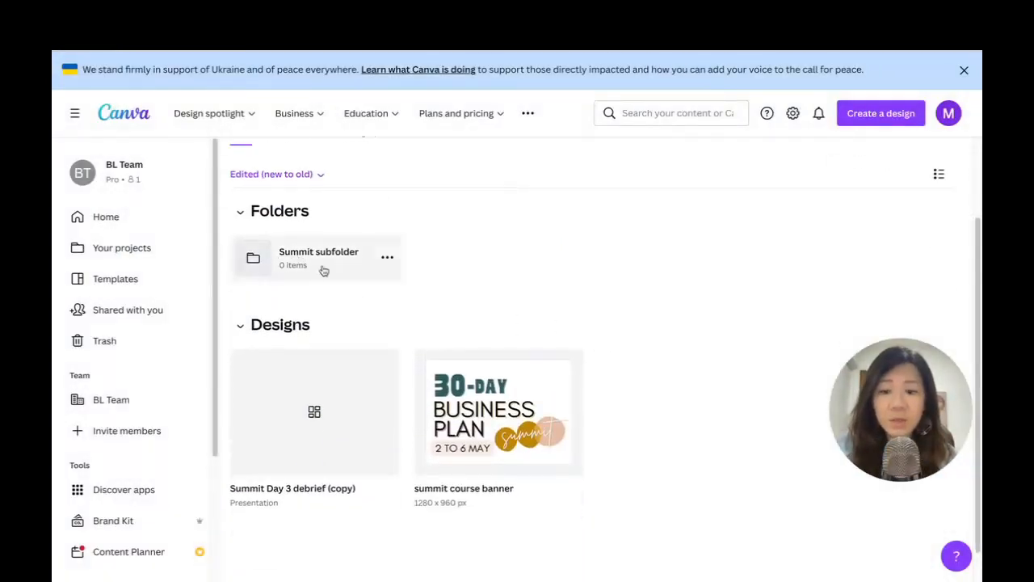
mouse_move(121, 247)
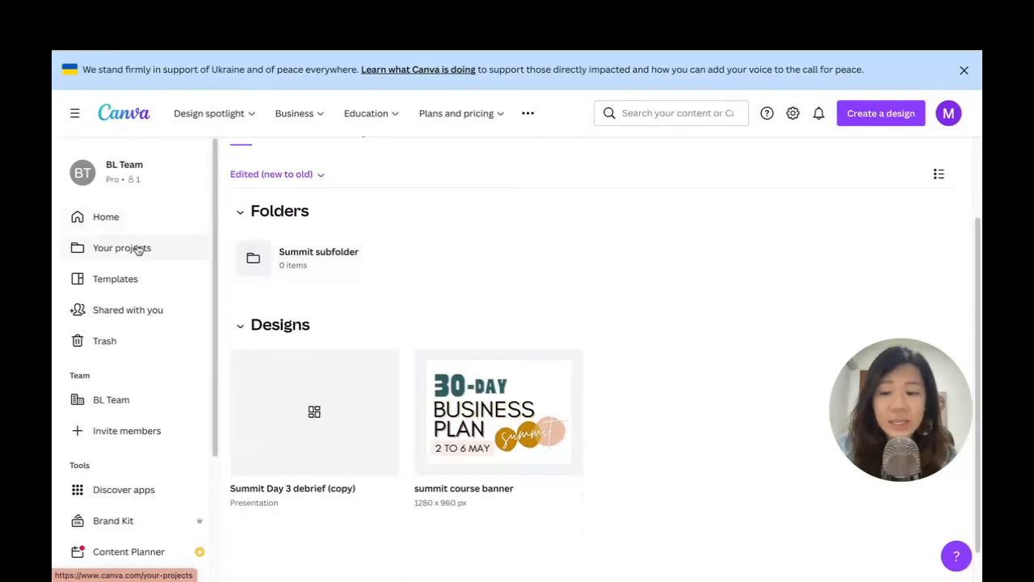
From Your projects, start moving SUMMIT SPEAKERS SOLO SQUARE BANNERS to a folder, searching 'summit'
left_click(123, 247)
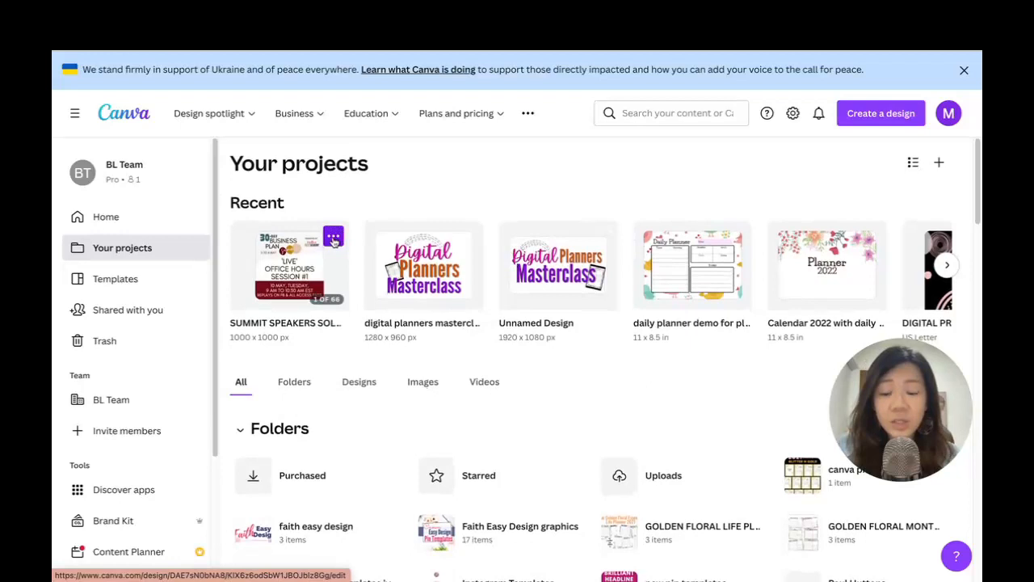
left_click(333, 236)
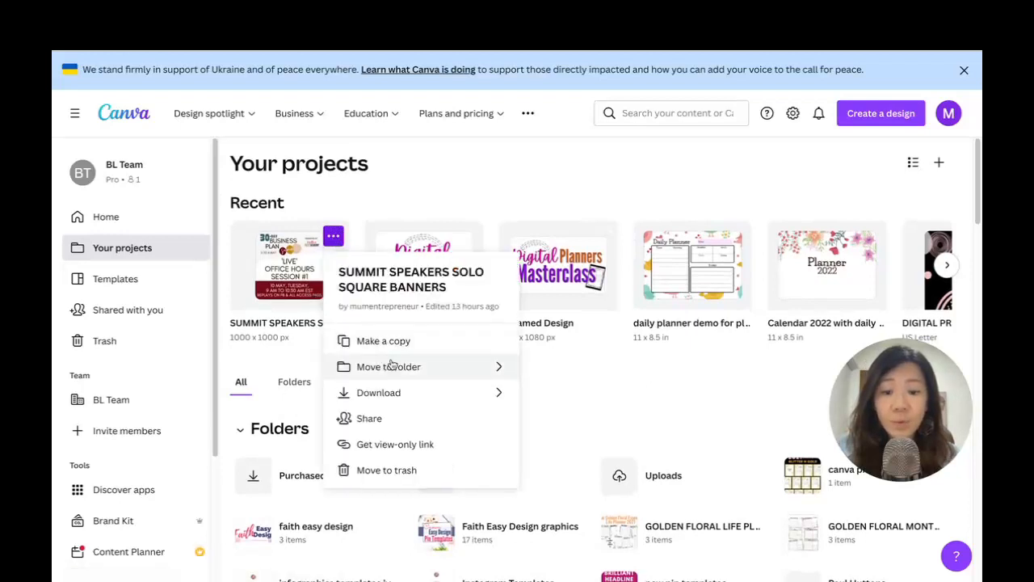
left_click(388, 365)
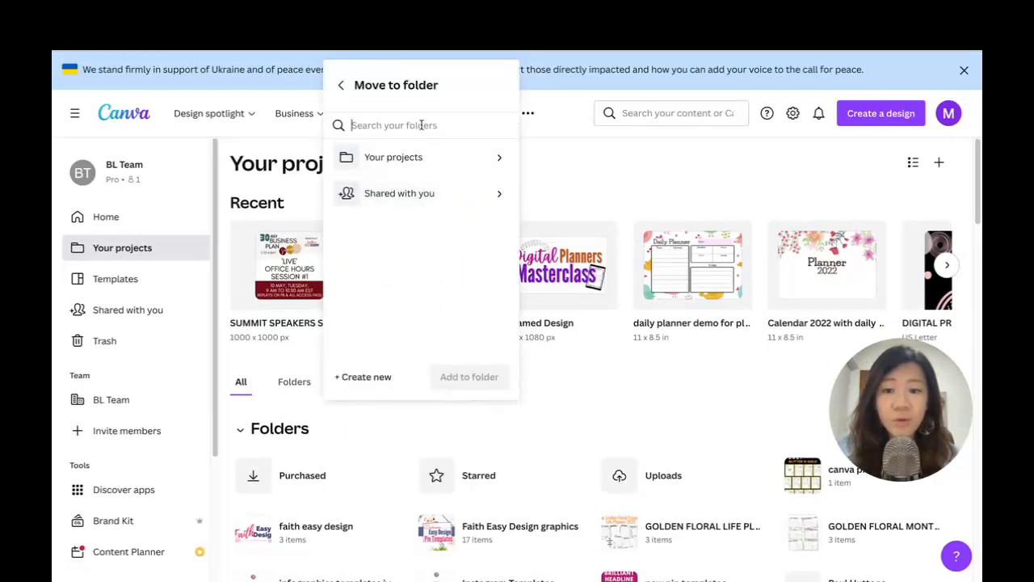
type("summit")
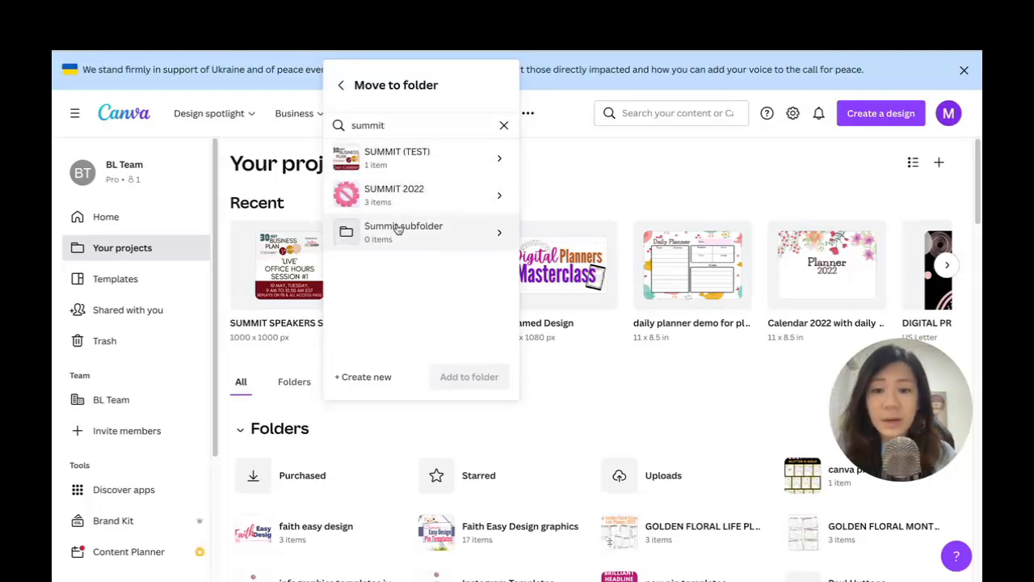
mouse_move(435, 238)
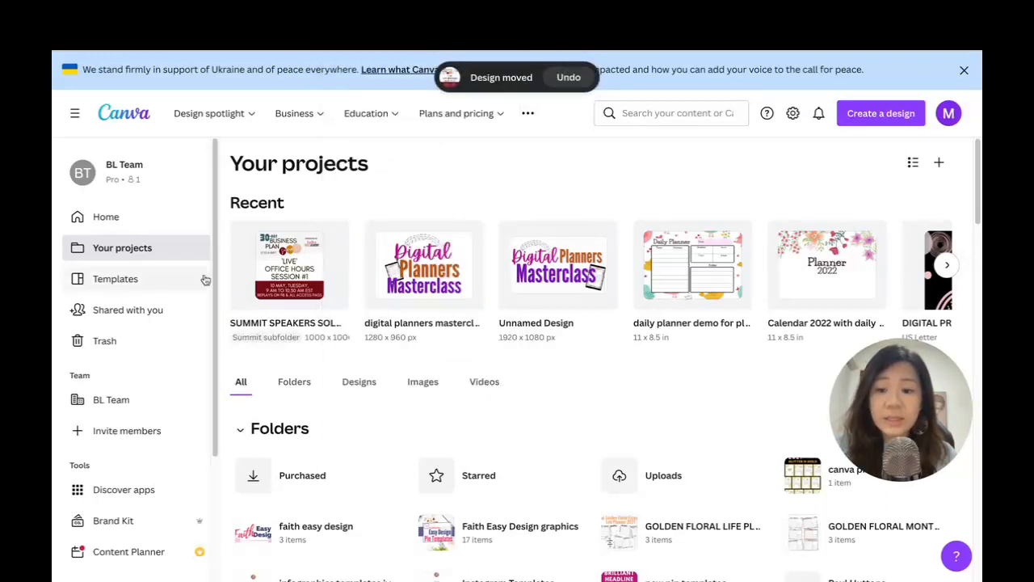
Enter SUMMIT 2022 and then its Summit subfolder, which holds the moved speakers banner
scroll("down", 3)
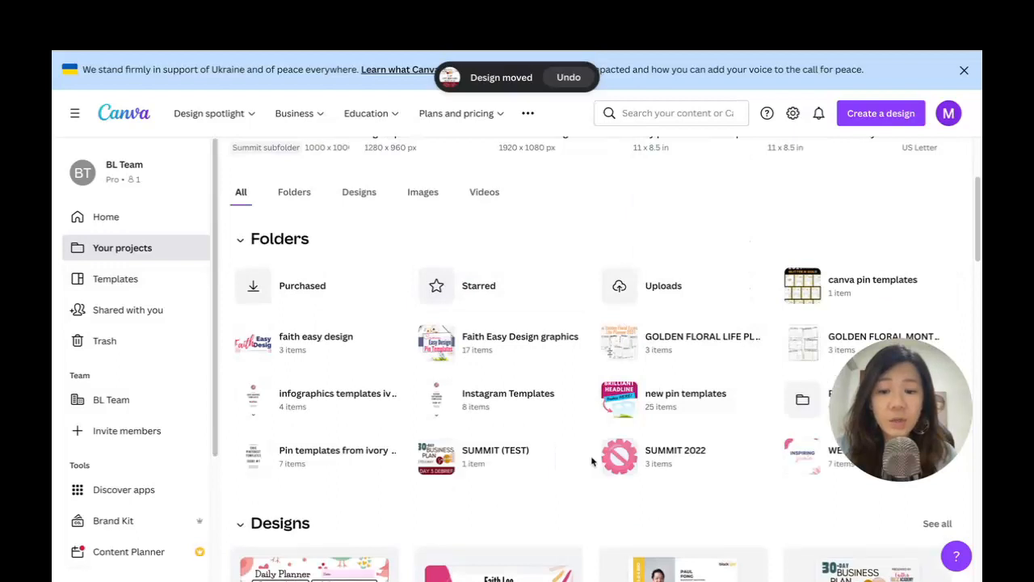
scroll("down", 3)
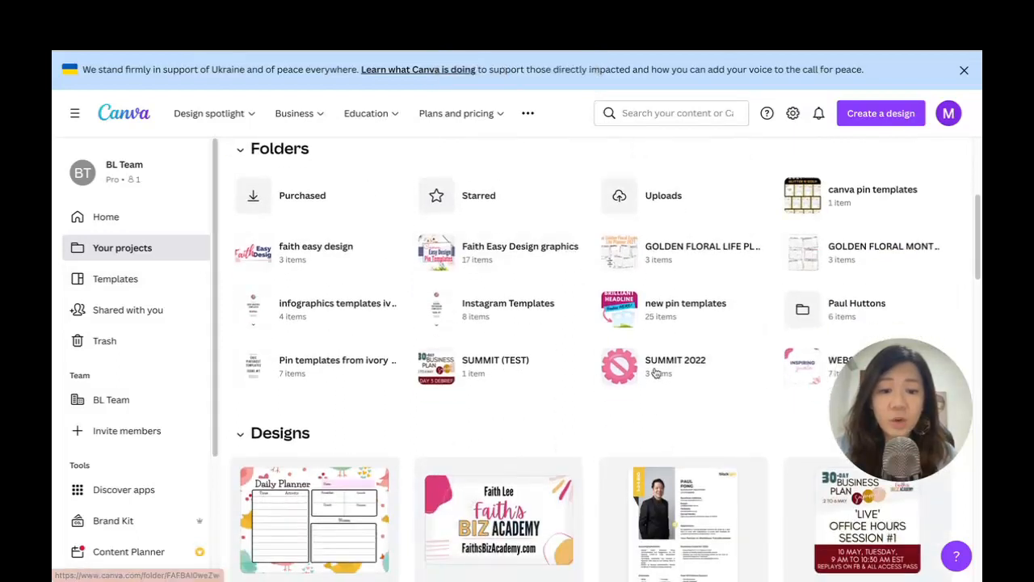
left_click(675, 365)
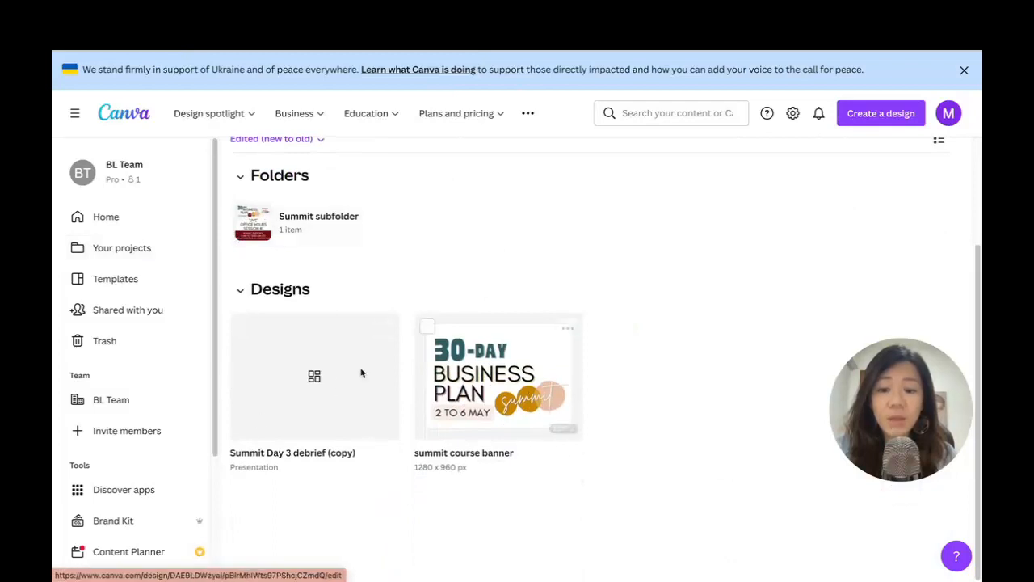
mouse_move(550, 442)
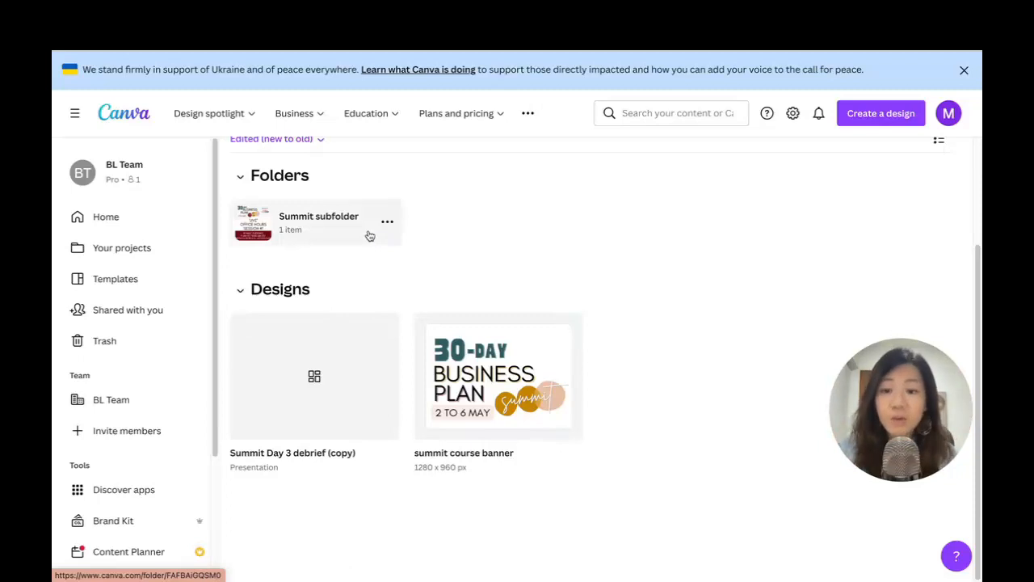
left_click(319, 223)
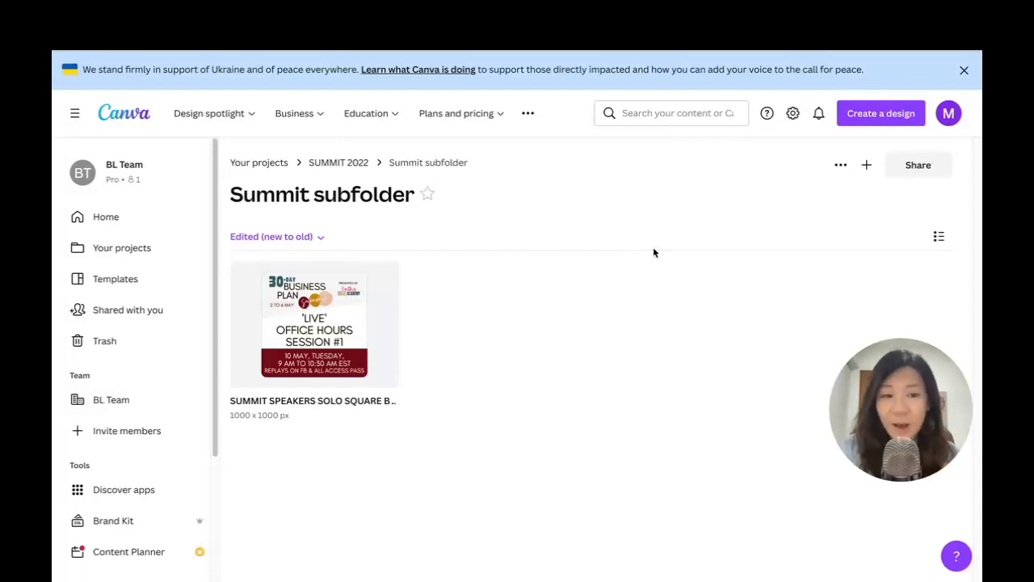
left_click(841, 165)
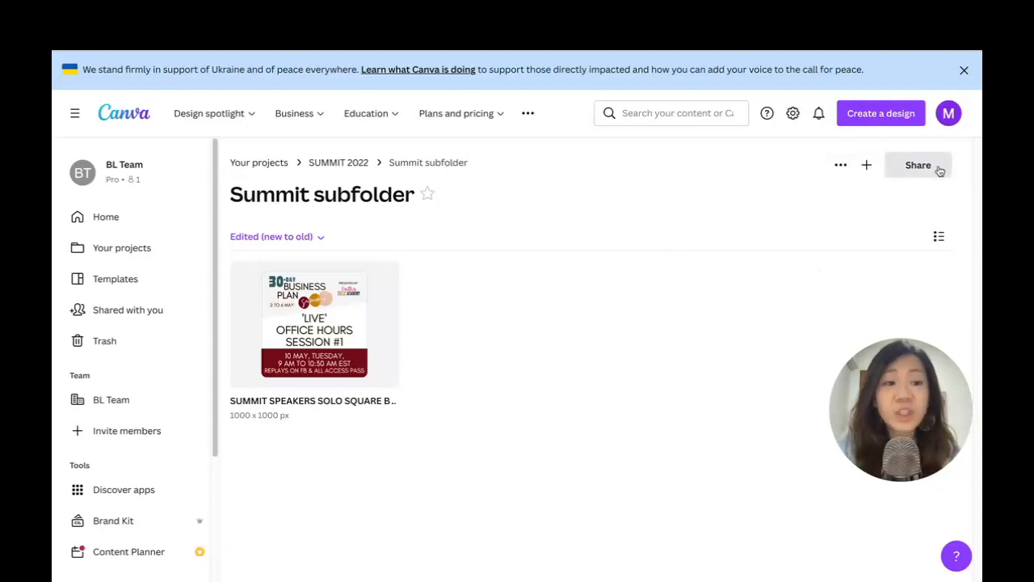
left_click(918, 165)
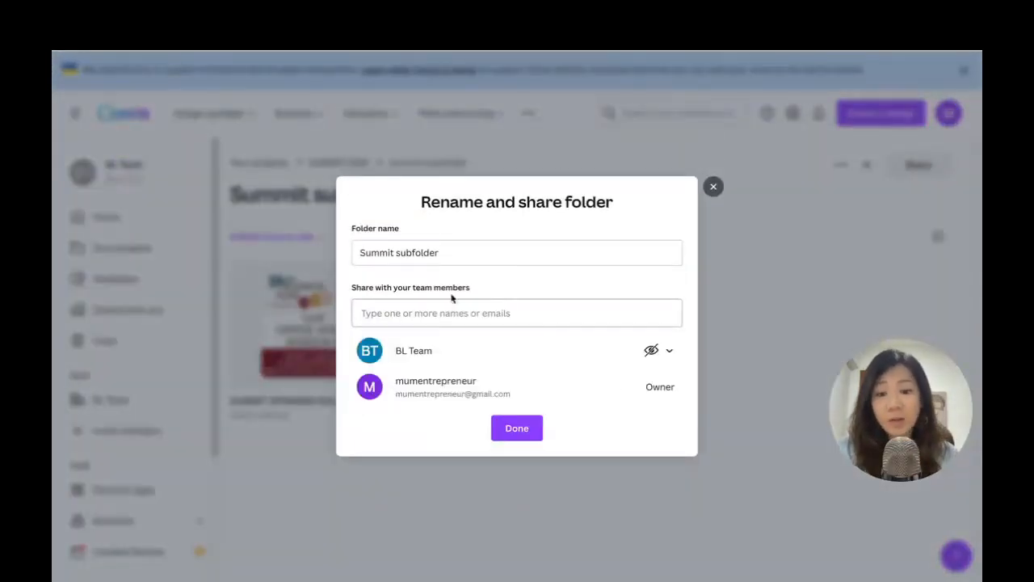
mouse_move(557, 404)
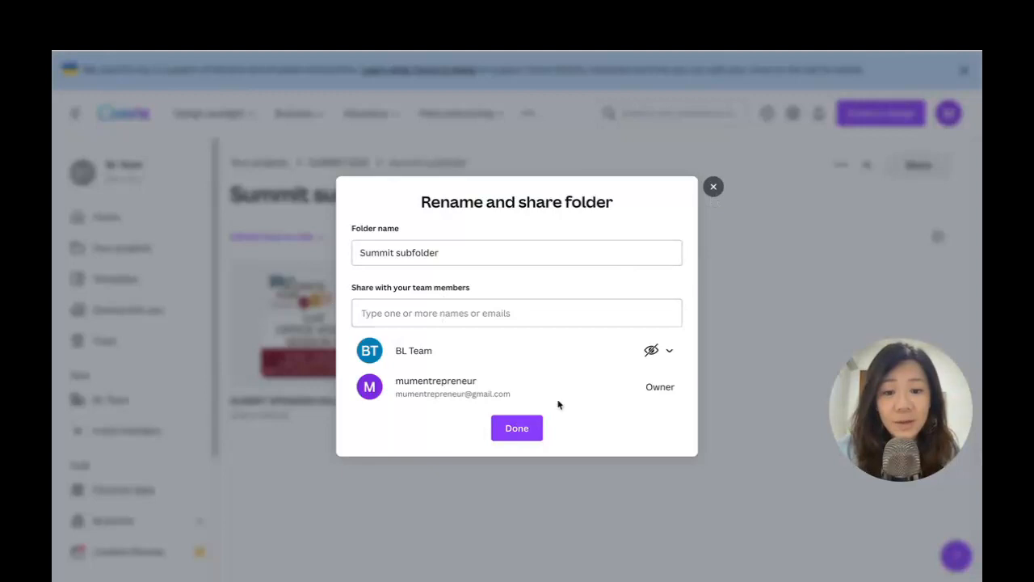
left_click(517, 426)
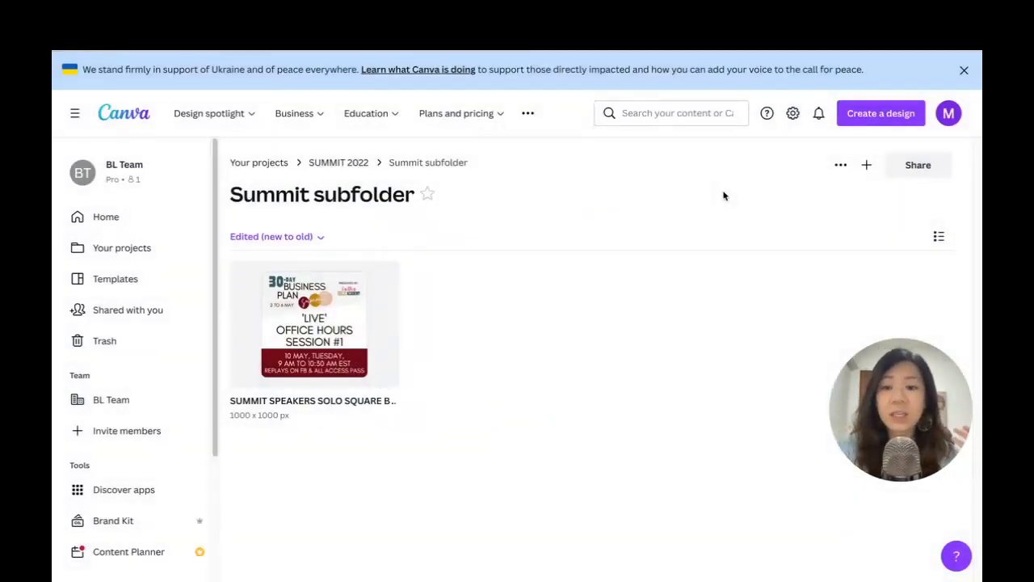
mouse_move(689, 196)
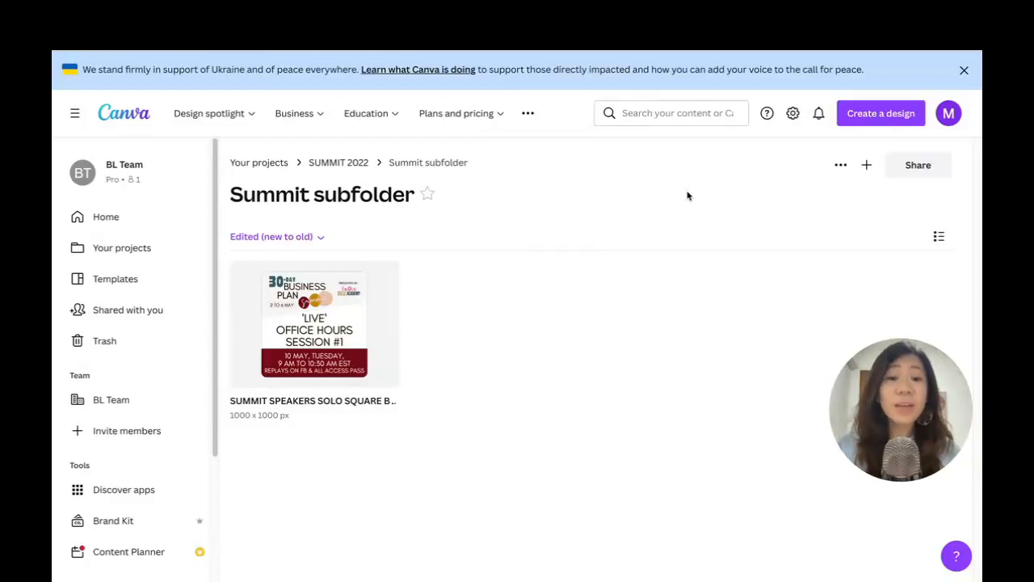